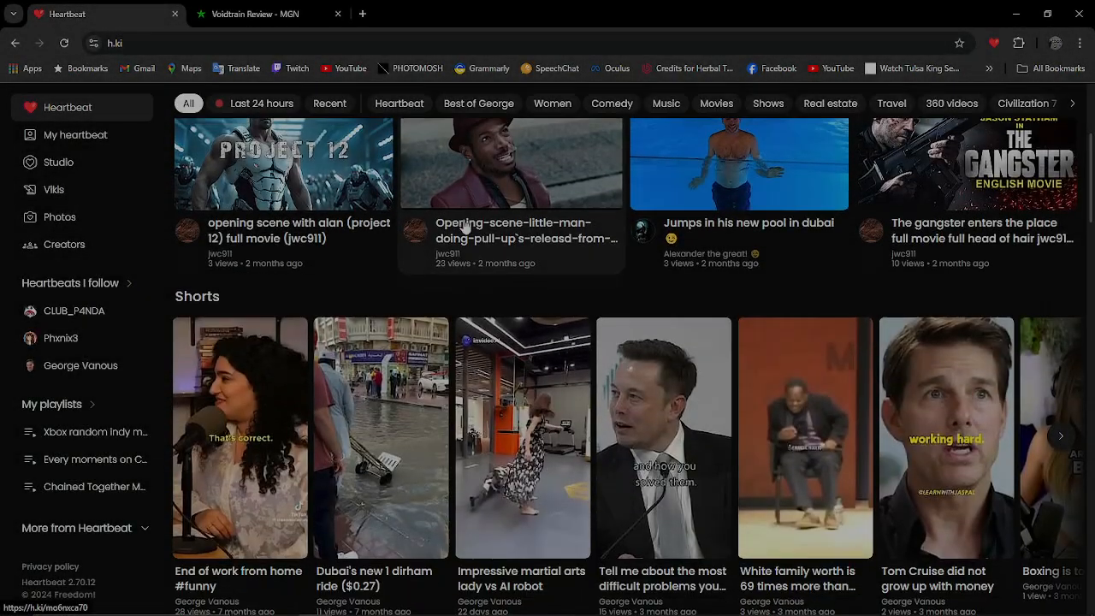
Step: Browse the Heartbeat feed, then bring up the MGN TV Earth From Another Sun video
scroll(down, 3)
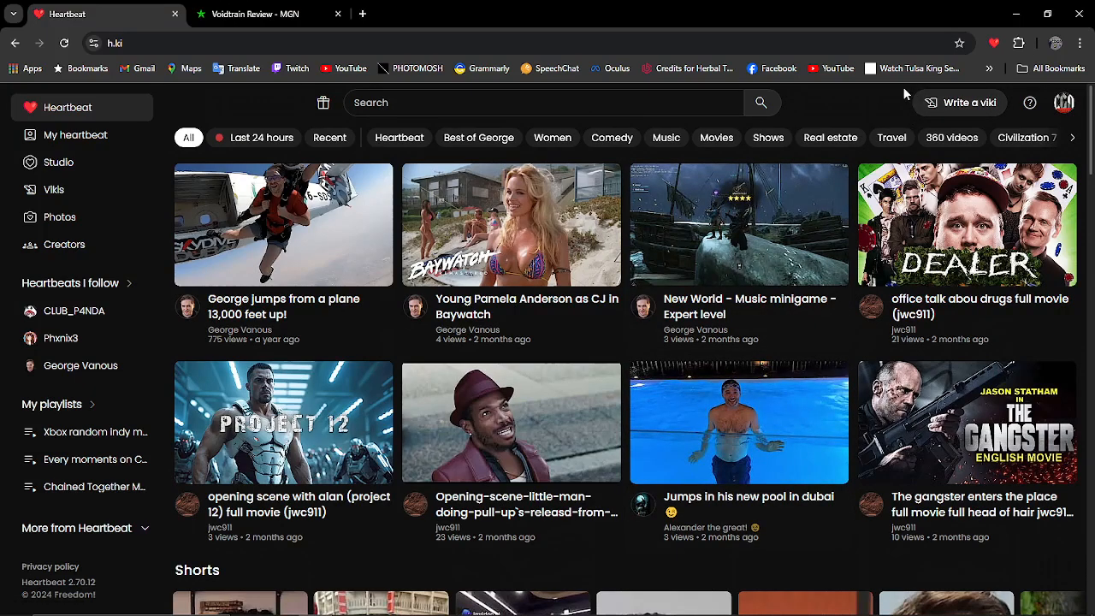
mouse_move(873, 106)
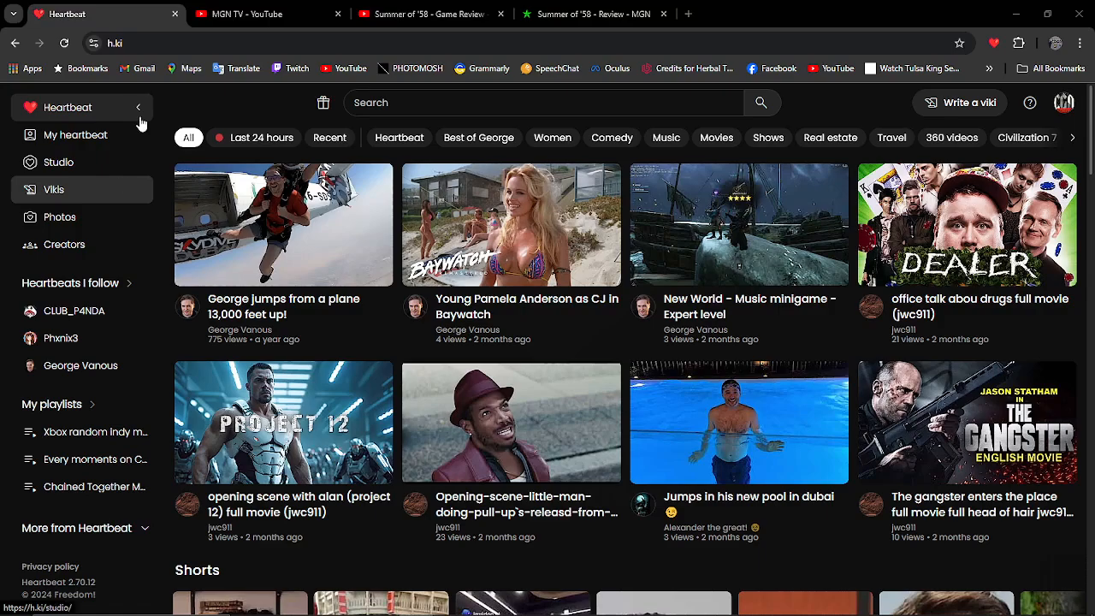
click(267, 14)
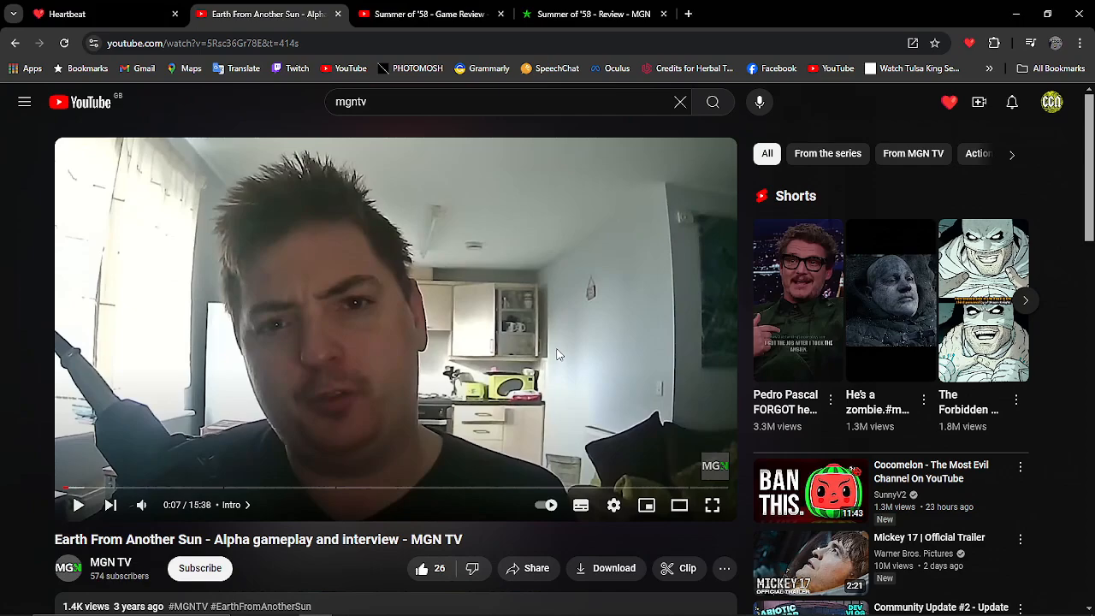
mouse_move(558, 399)
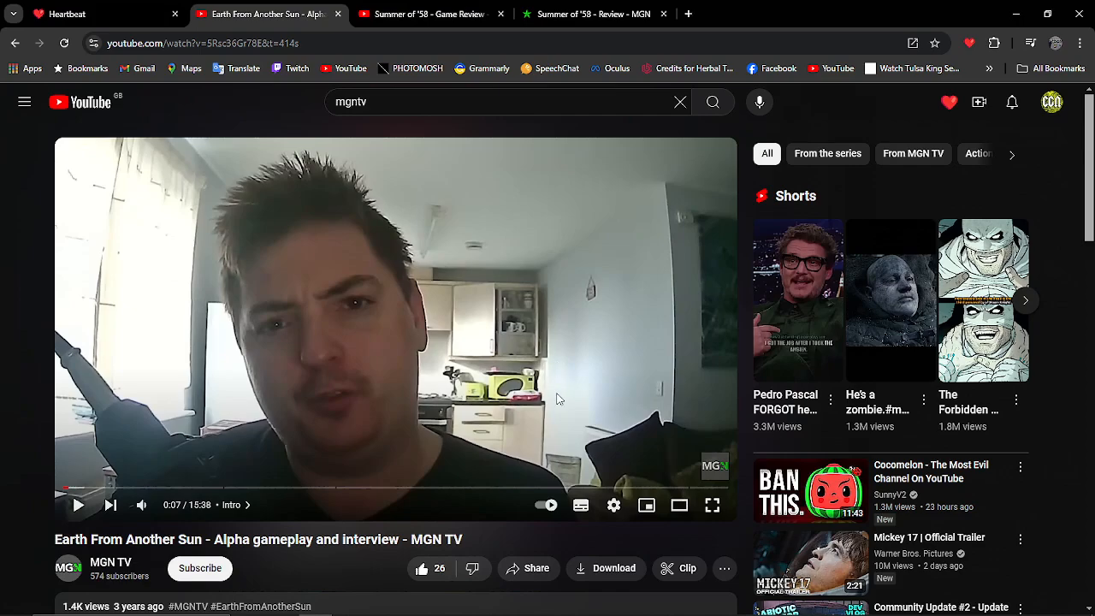
mouse_move(389, 510)
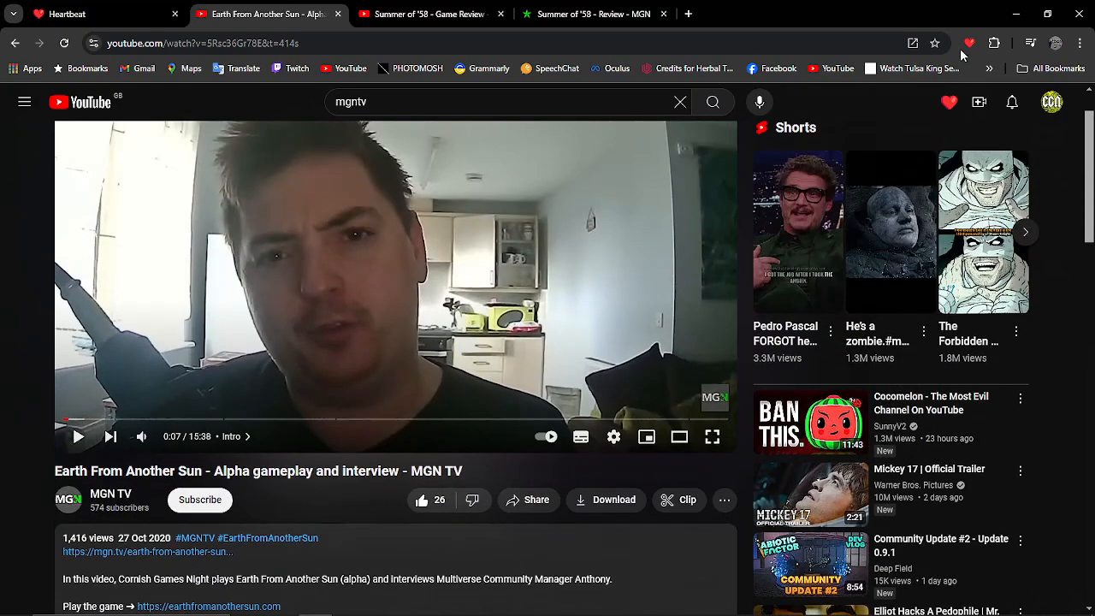
Step: View the community's moments for the Earth From Another Sun video, then move to the Summer of '58 review
click(969, 45)
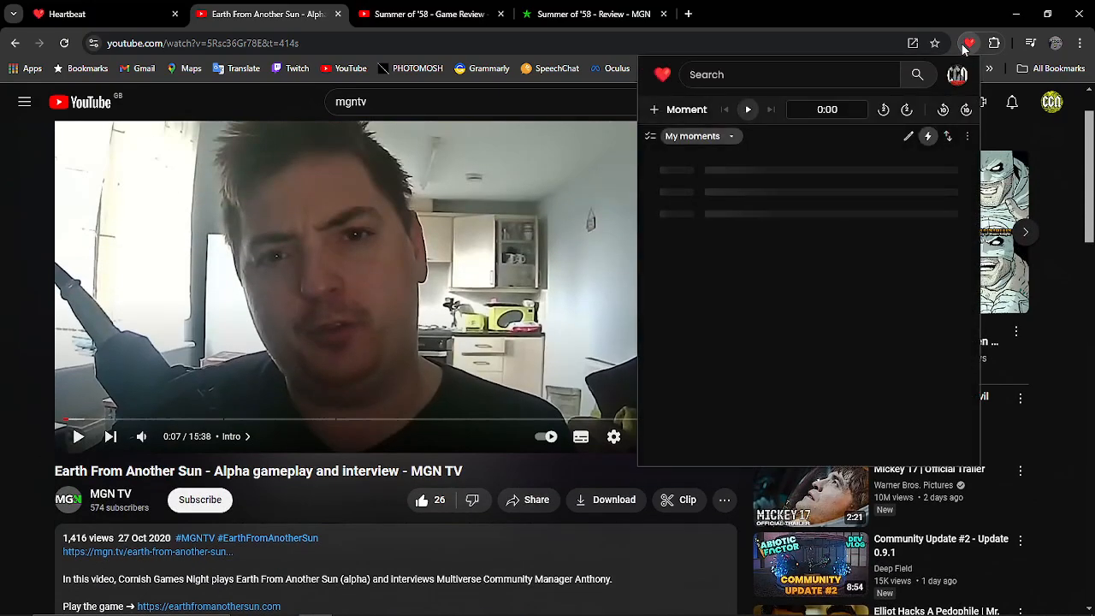
click(691, 137)
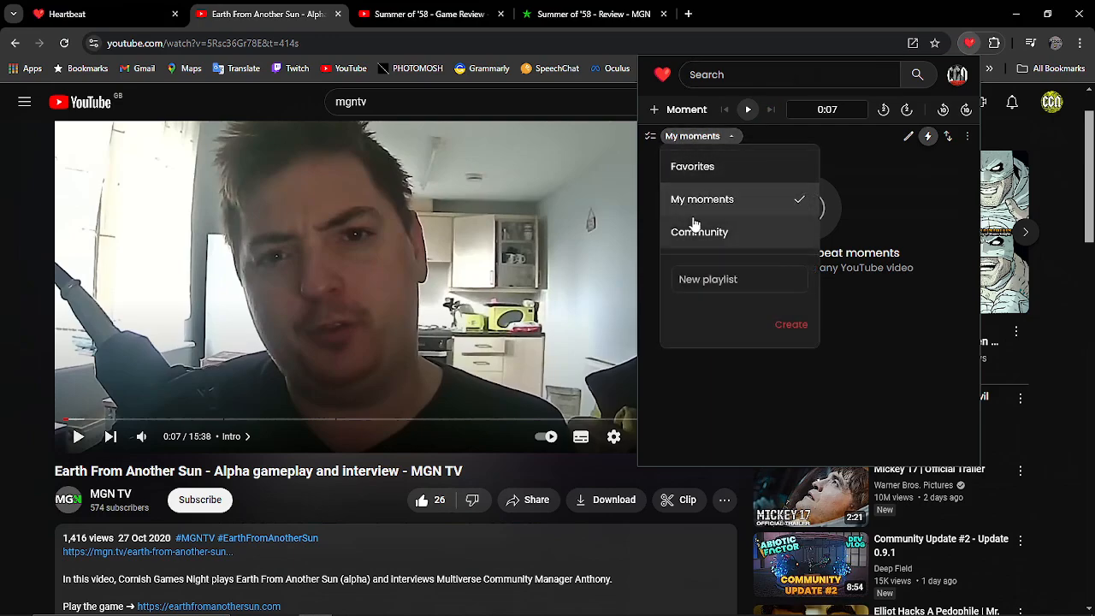
click(700, 231)
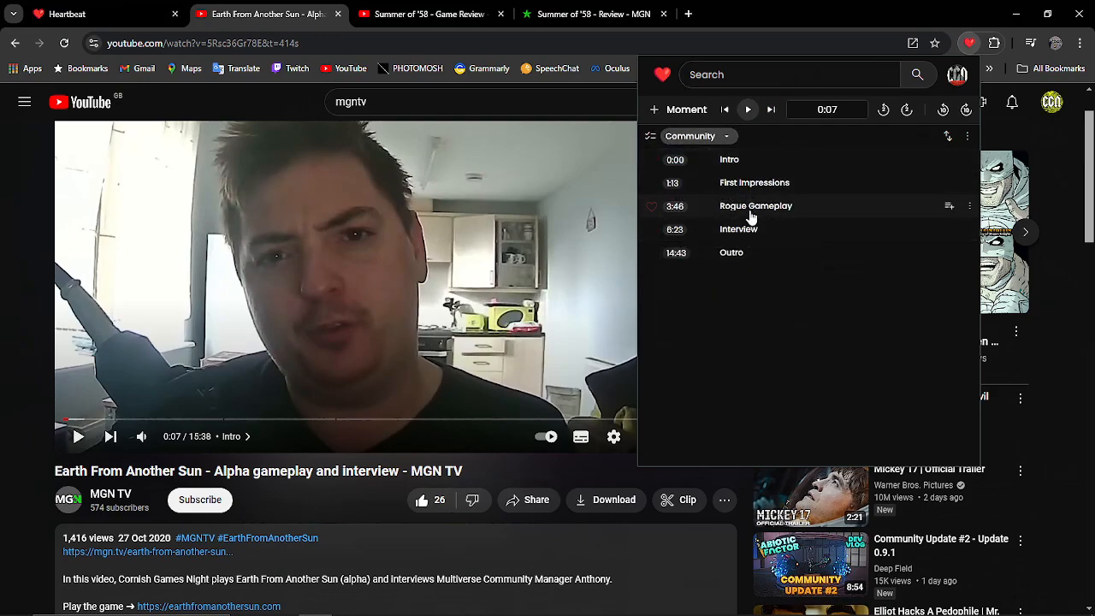
click(425, 14)
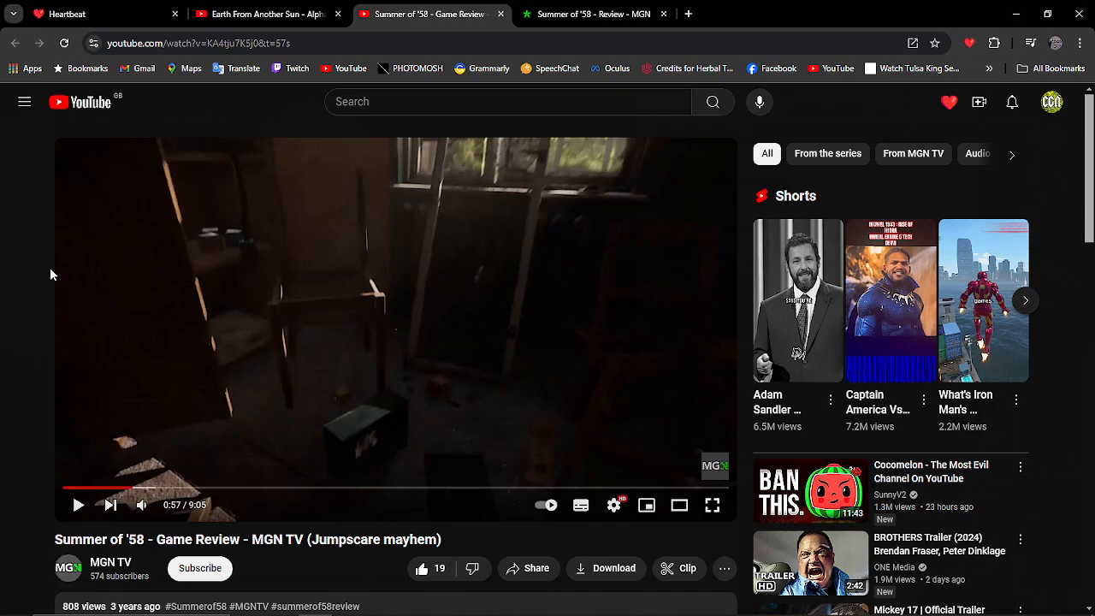
Step: Rename the first moment at 0:09 to 'Intro for the review' and save it
click(969, 43)
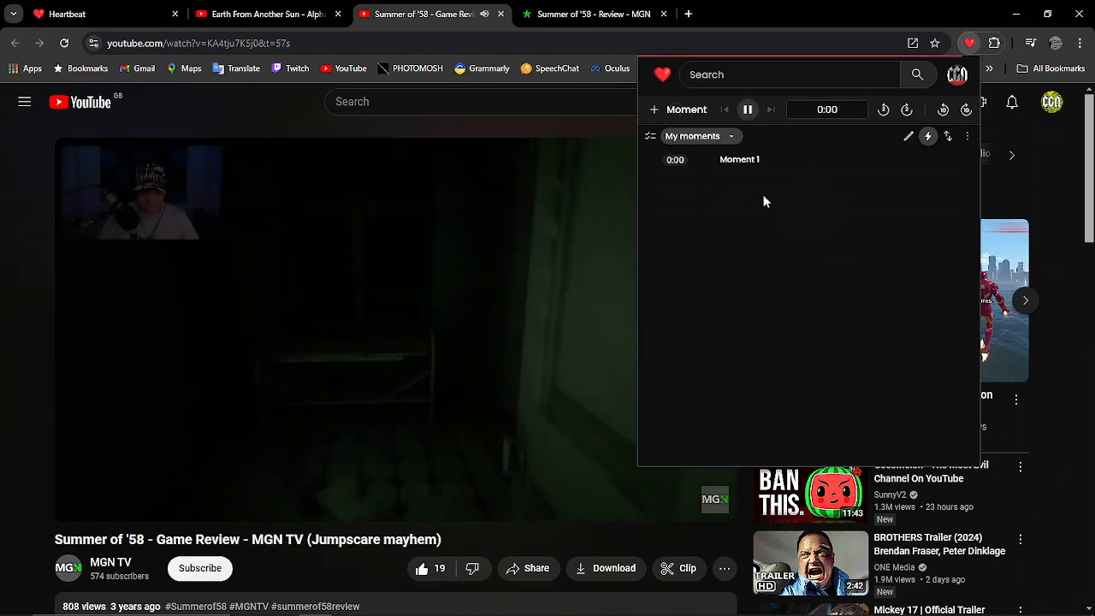
click(740, 160)
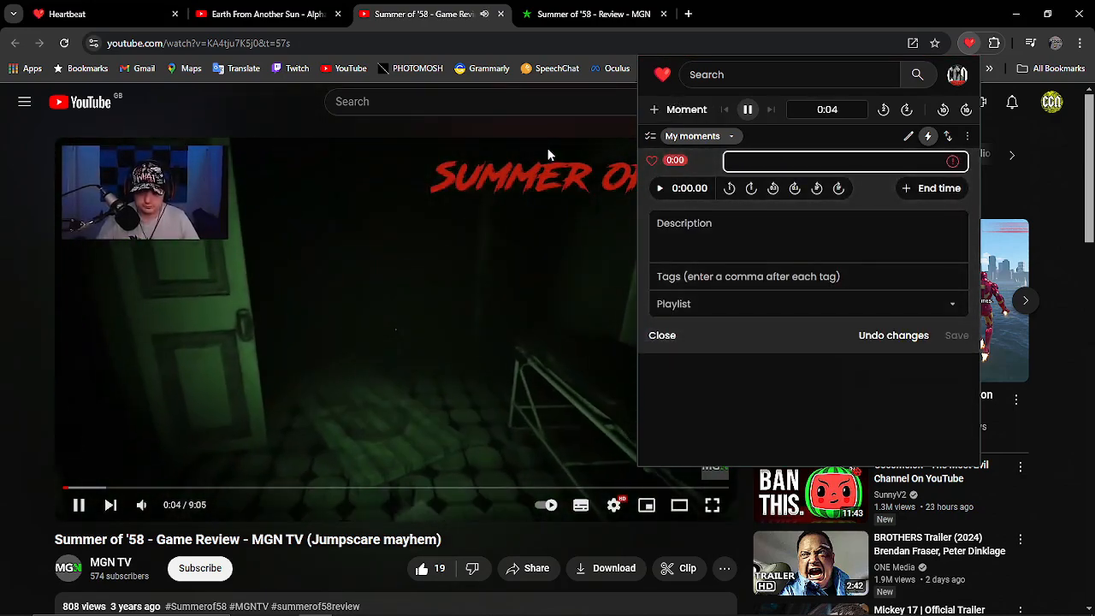
text(Intr)
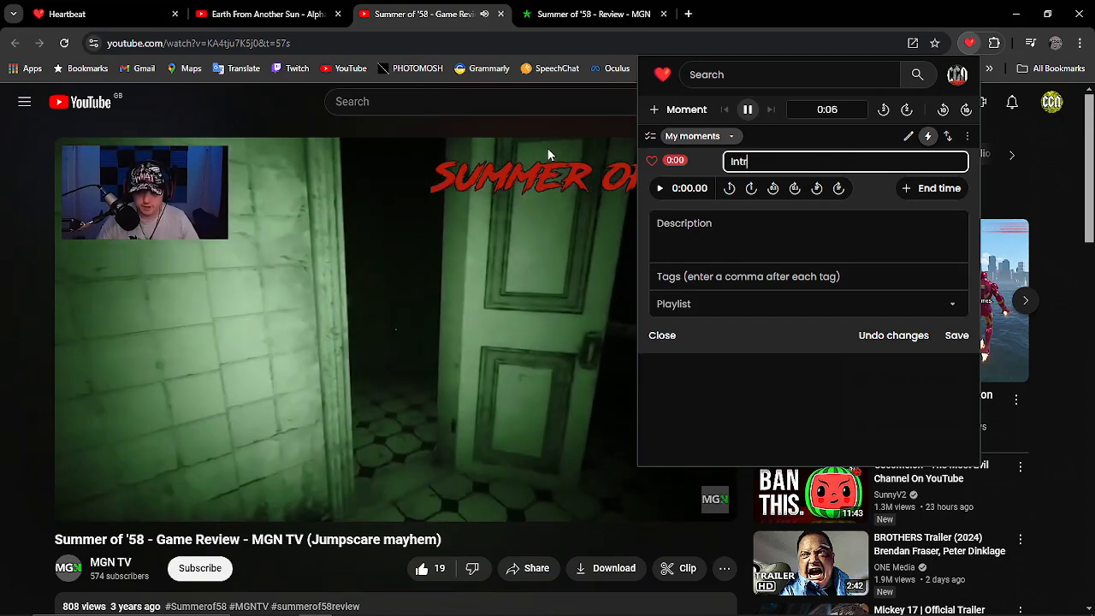
click(662, 334)
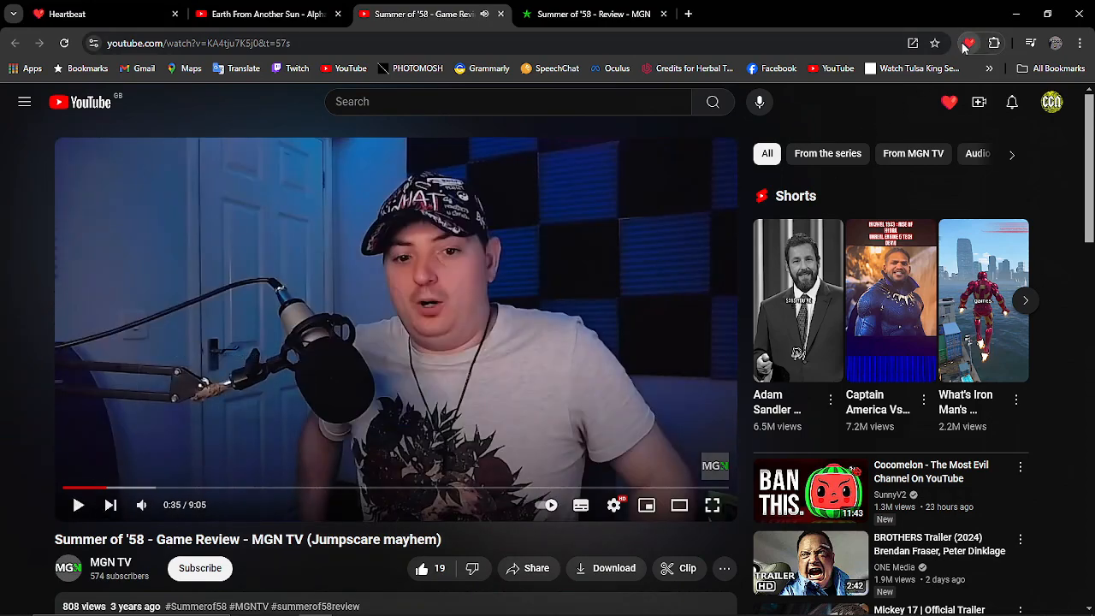
click(969, 43)
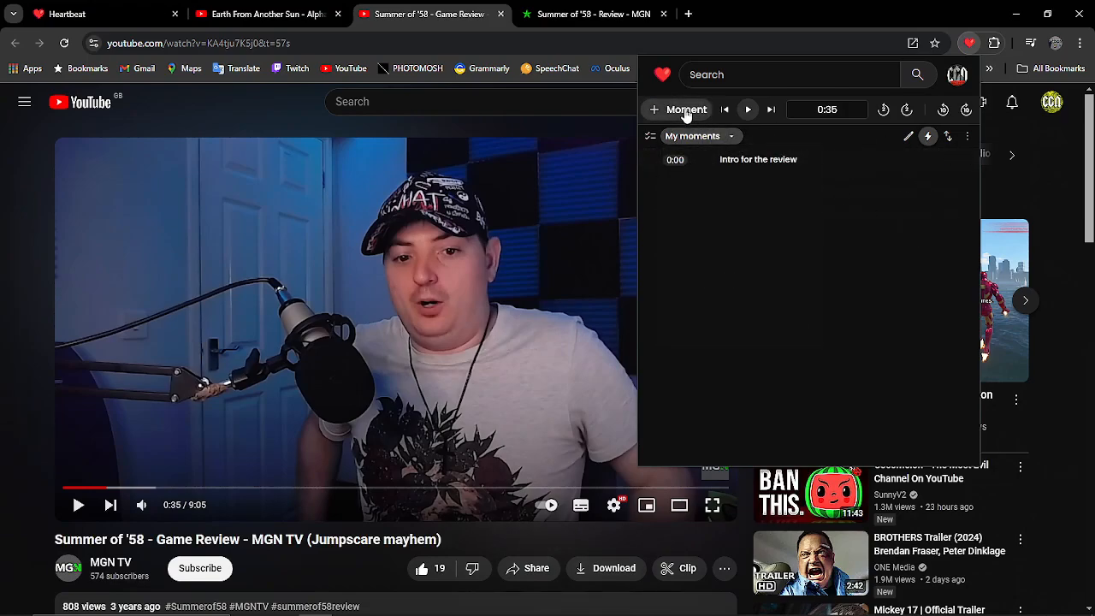
Step: Add a second moment from 0:35 to 0:44 titled 'The sweat of fear' and save it
click(677, 109)
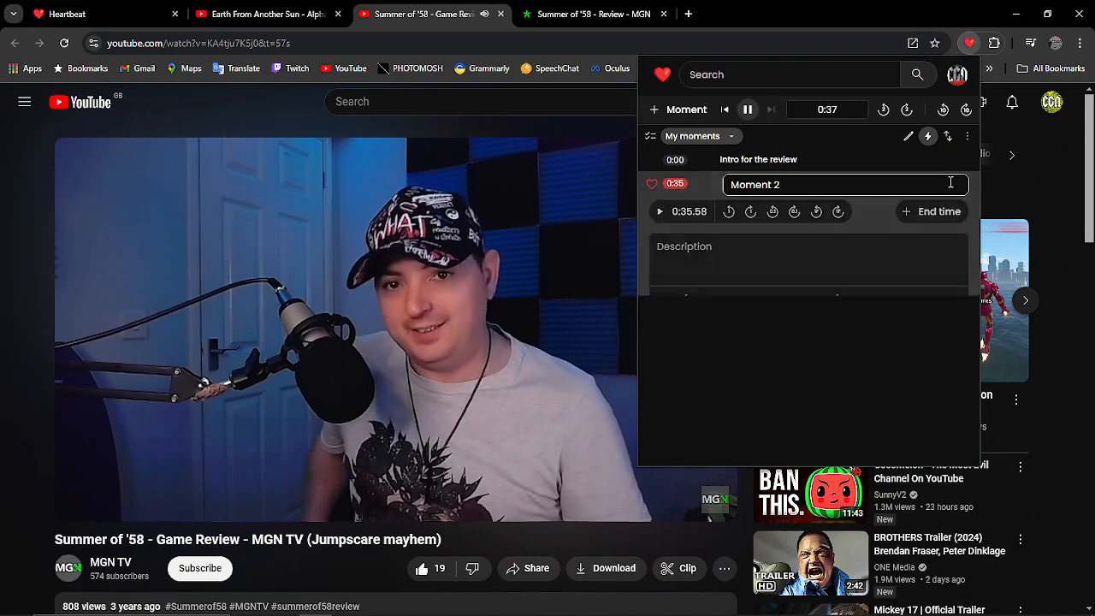
click(931, 212)
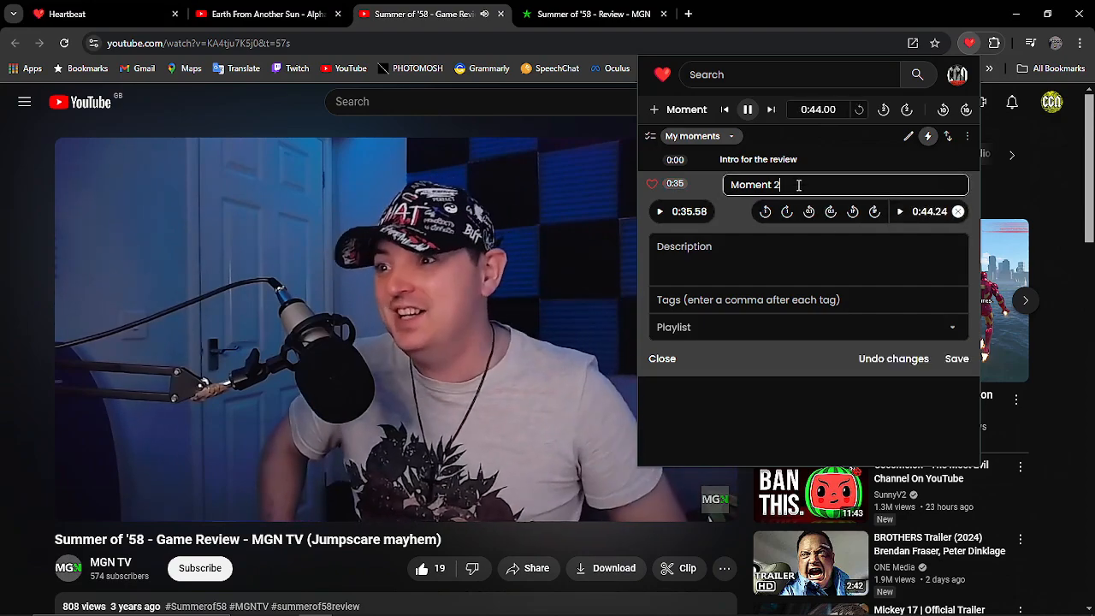
text(The)
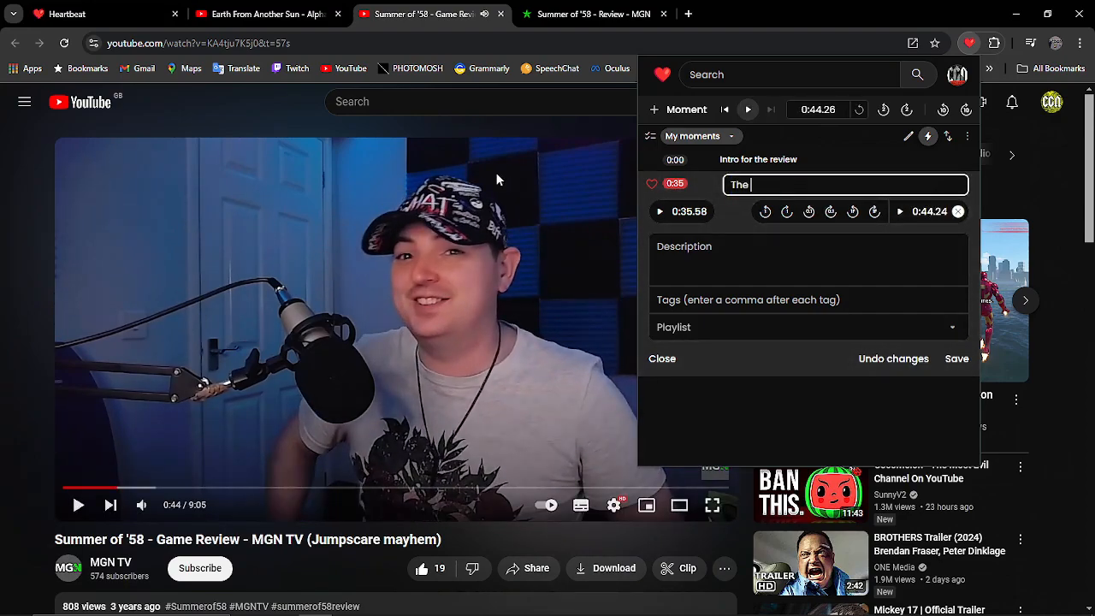
text(sweat of fear)
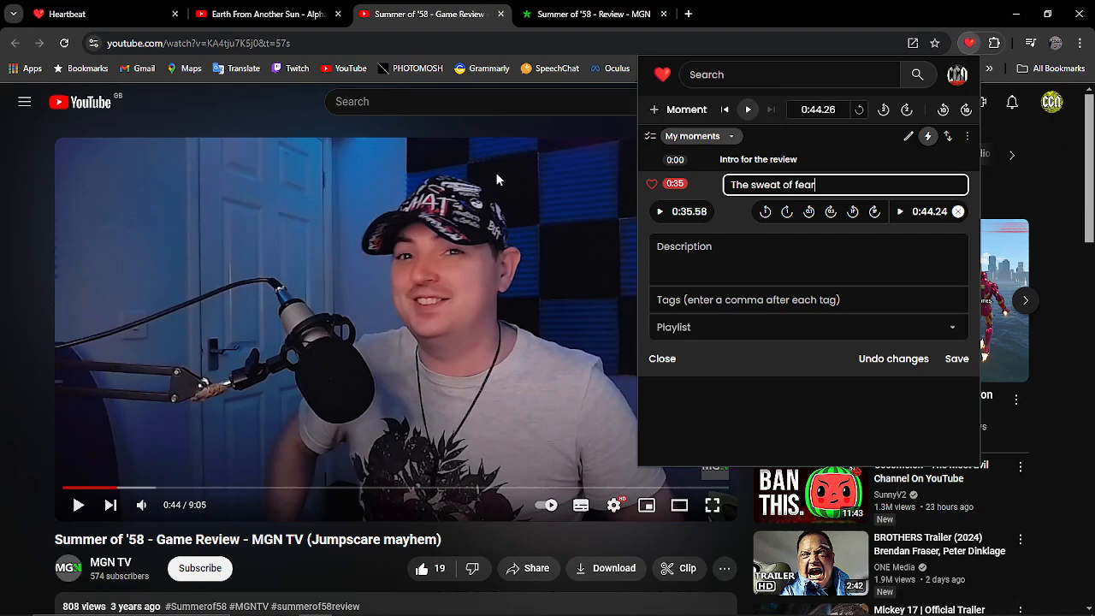
click(956, 360)
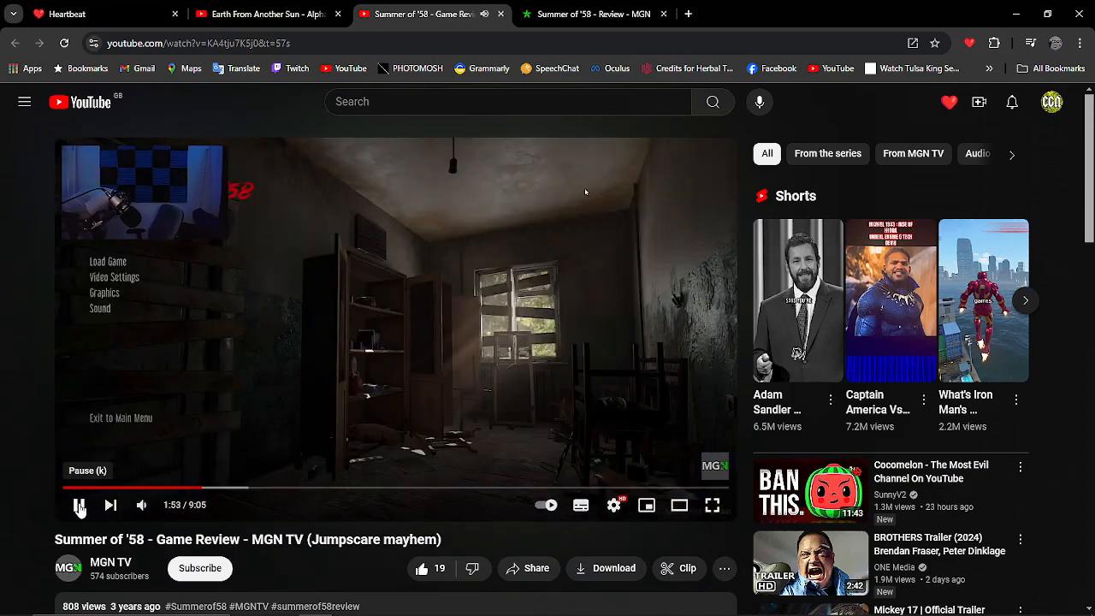
Step: Pause and resume the review, then show its three moments including 'The story' at 0:48
click(79, 505)
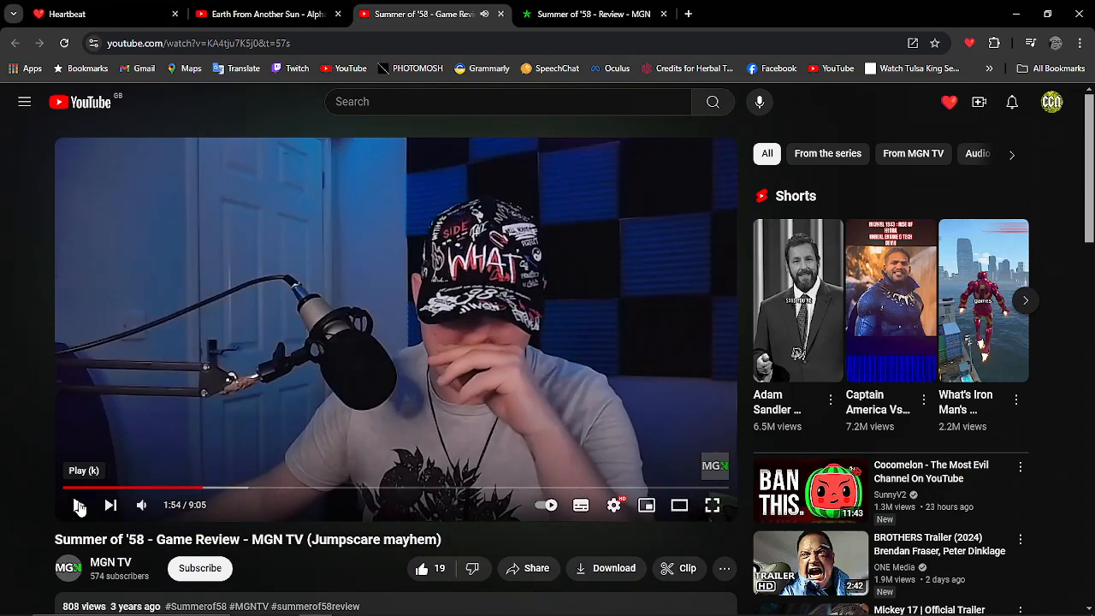
click(77, 505)
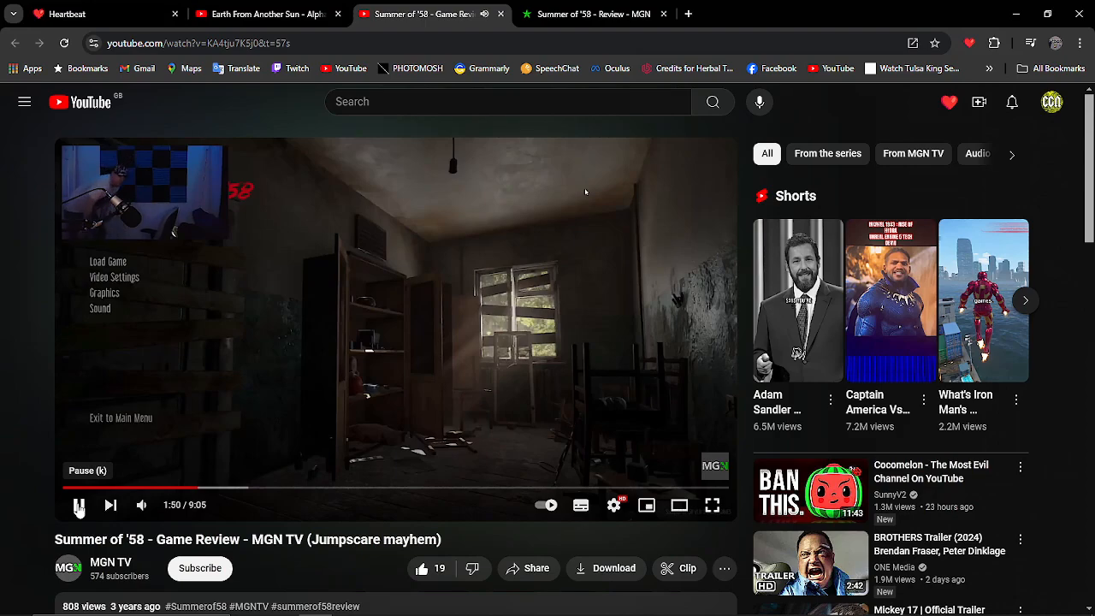
click(78, 505)
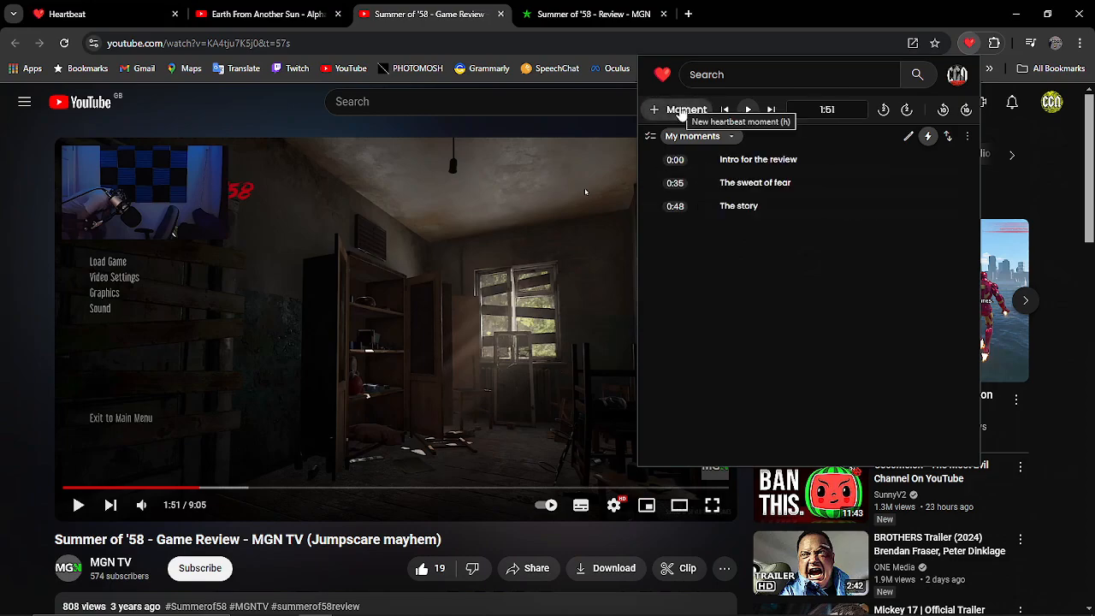
Step: Add a fourth moment and nudge its start time to 1:54 of the review
click(654, 110)
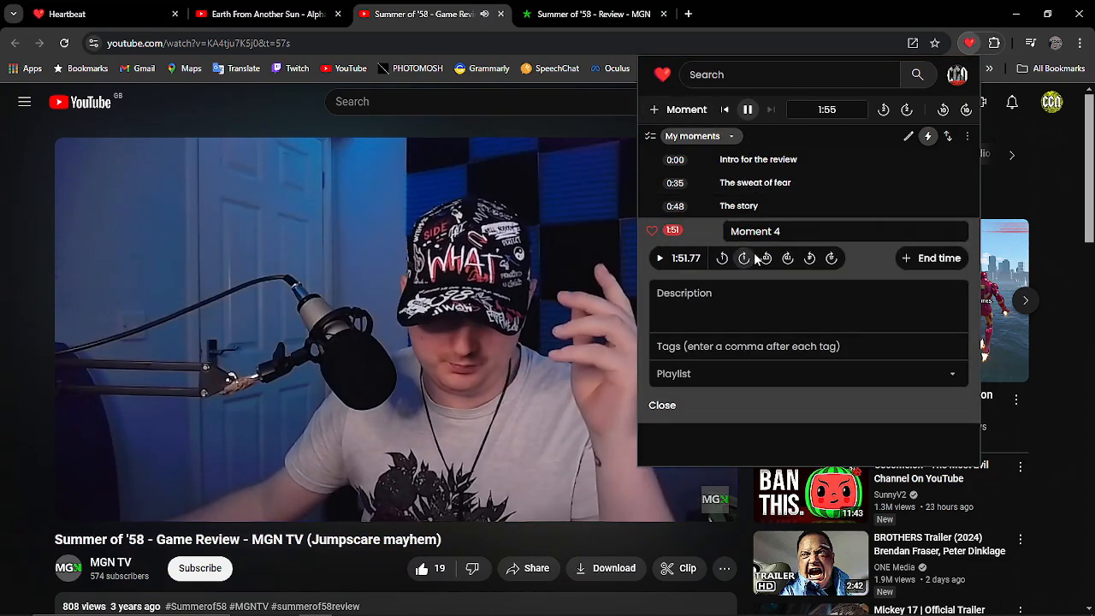
click(789, 258)
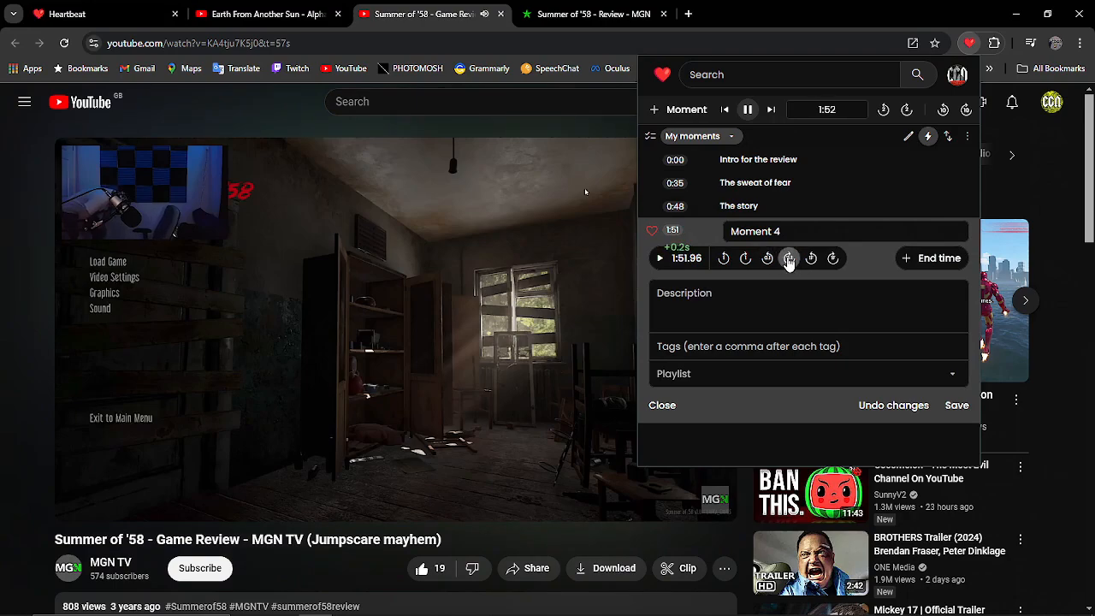
click(812, 259)
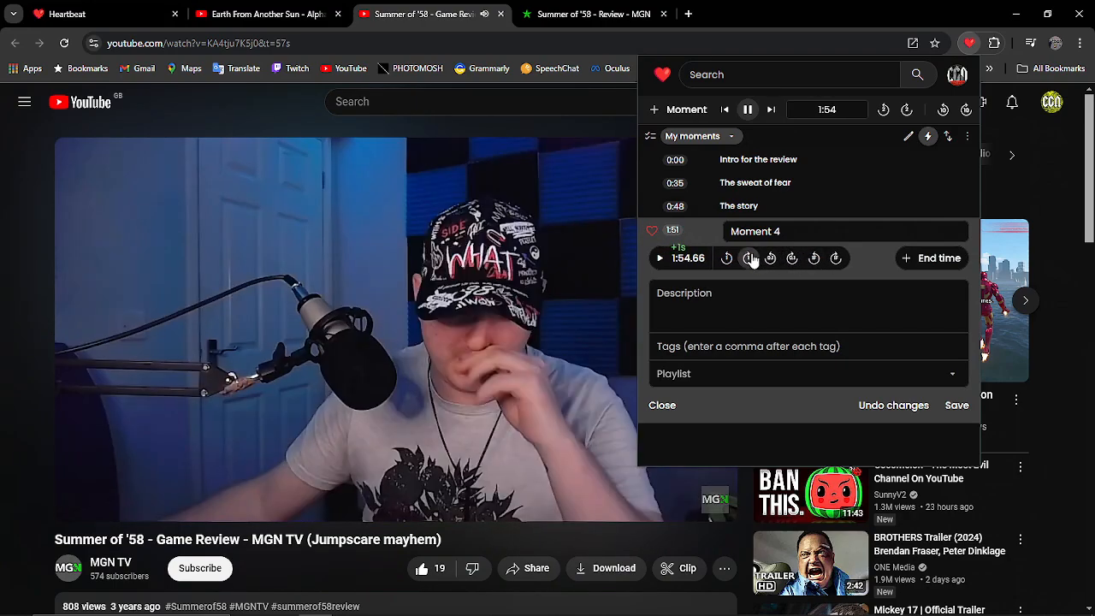
click(835, 258)
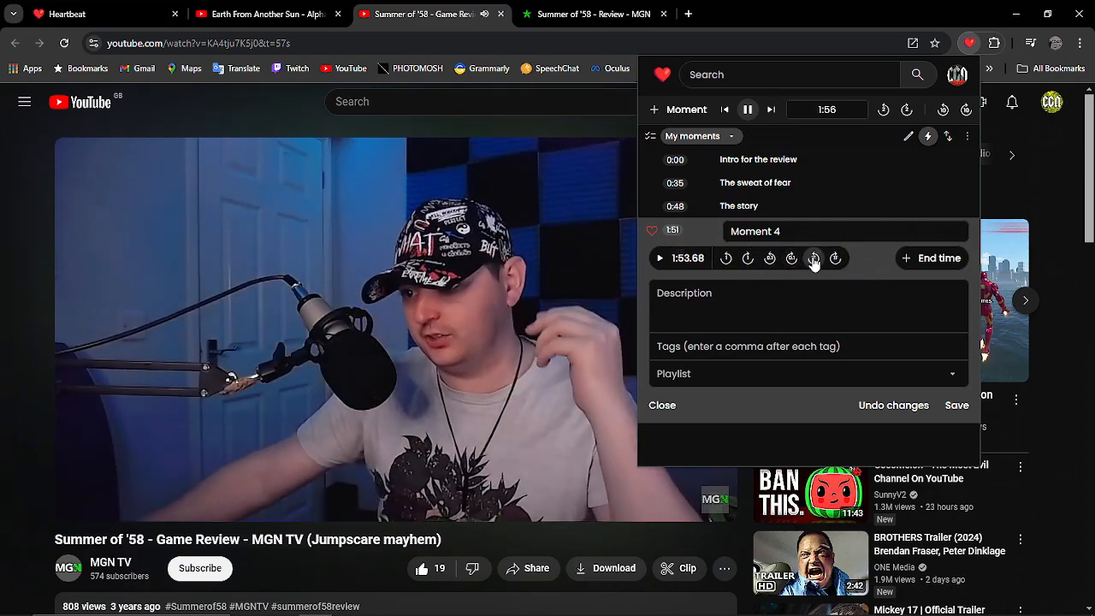
click(835, 259)
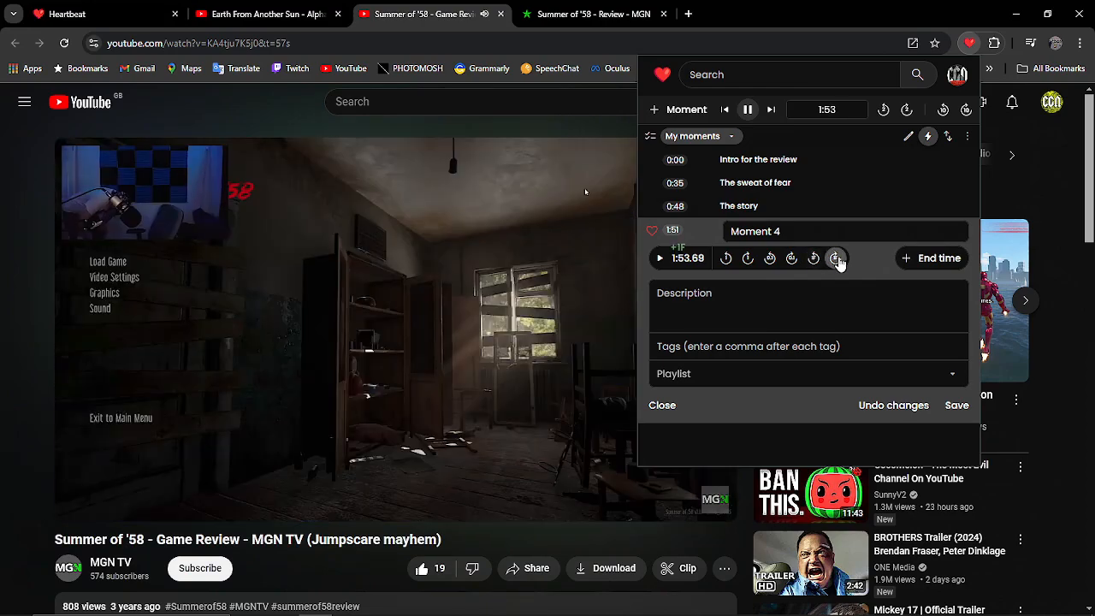
click(835, 257)
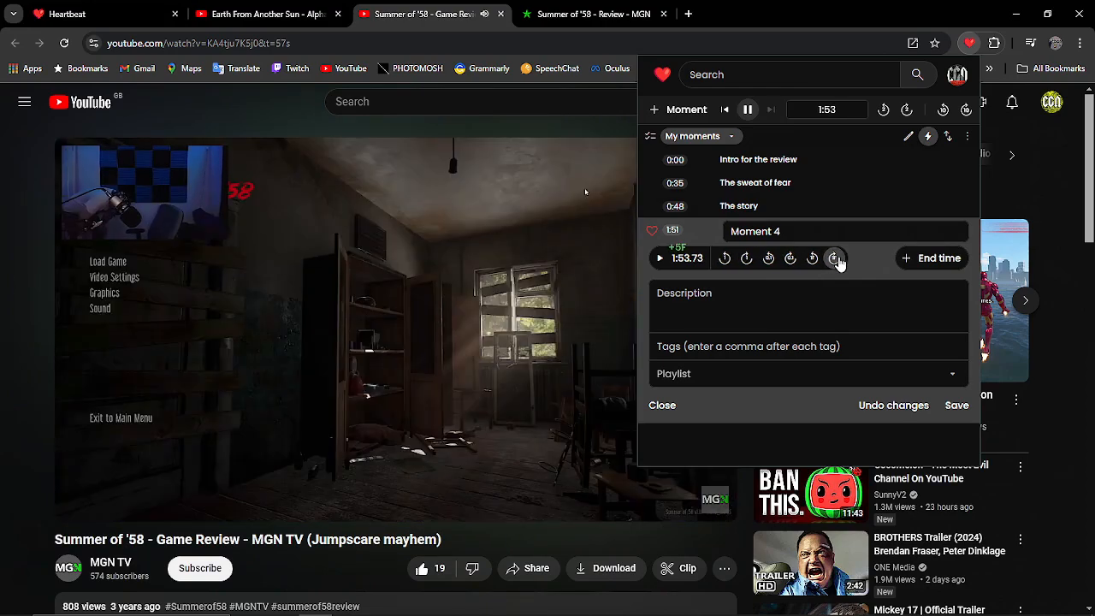
click(835, 259)
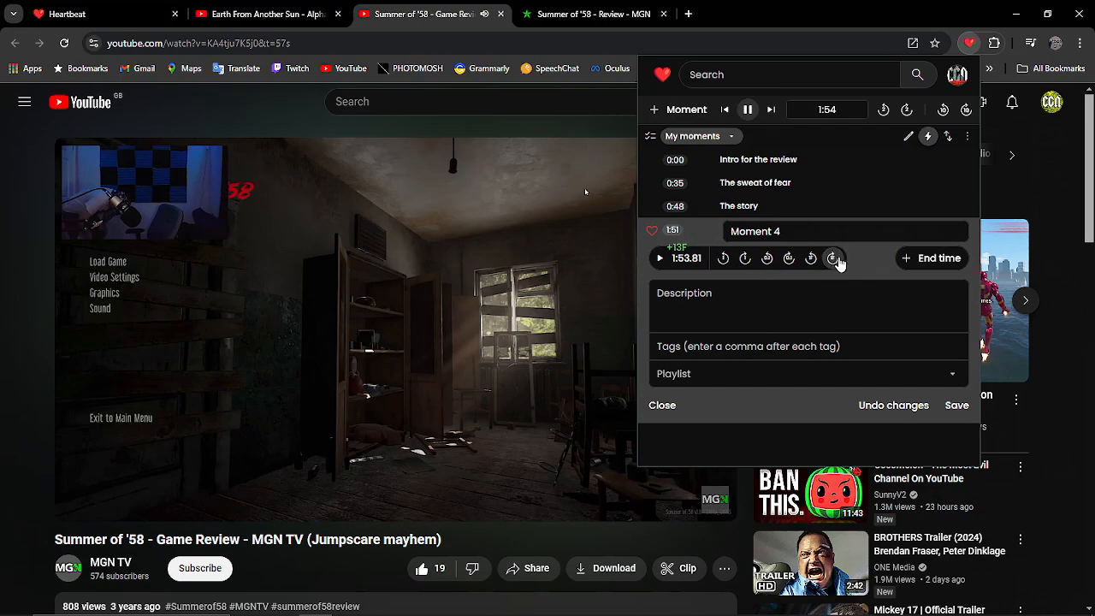
click(832, 258)
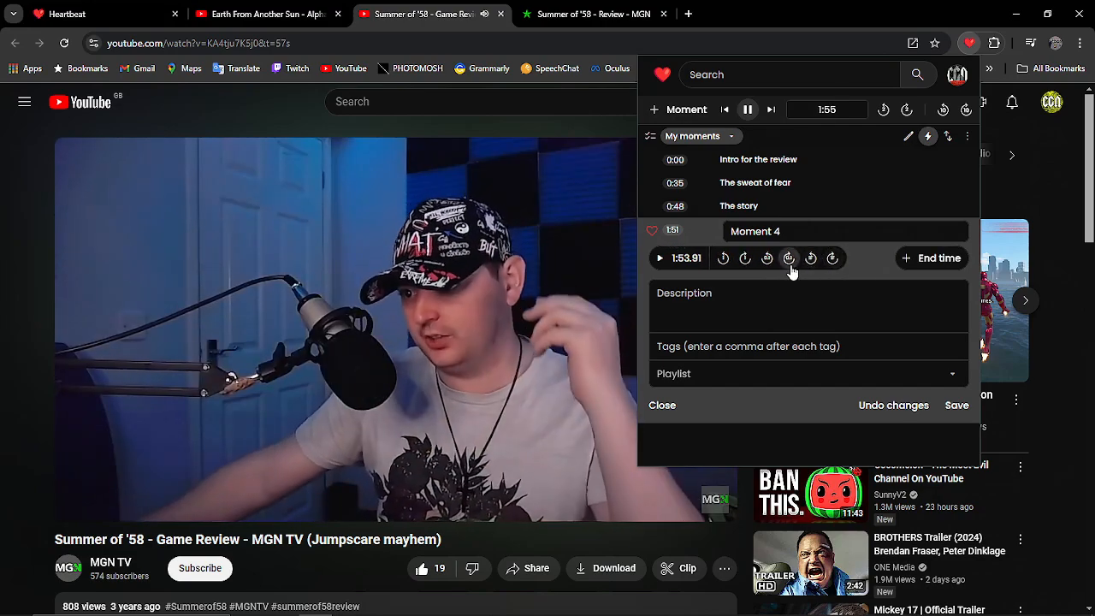
click(788, 257)
text(Gameplay)
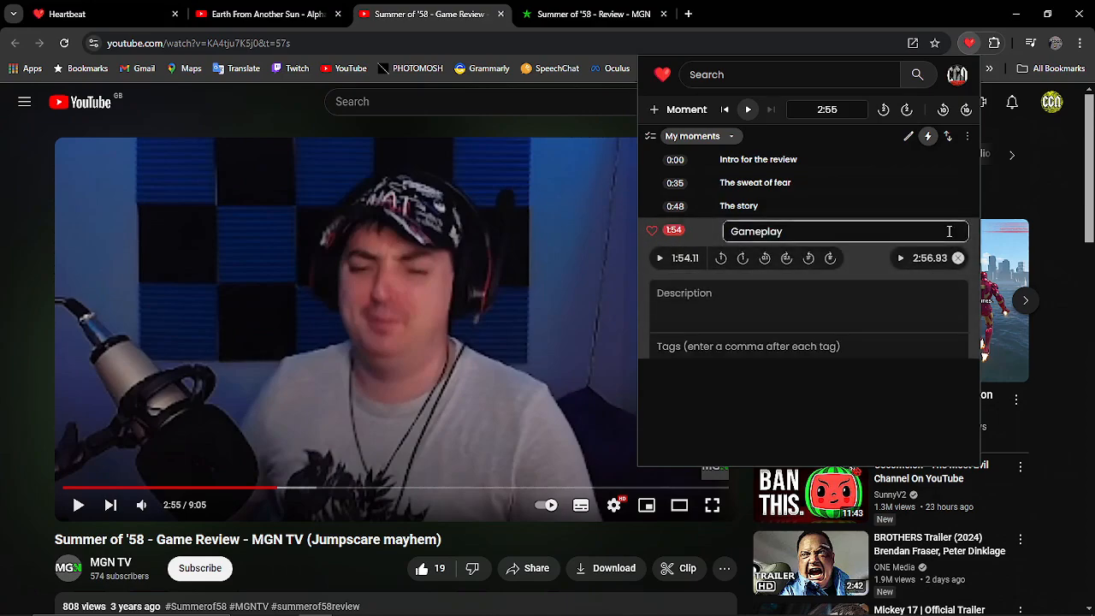
Step: Reset the Gameplay moment's end time to the current point around 2:55
click(958, 257)
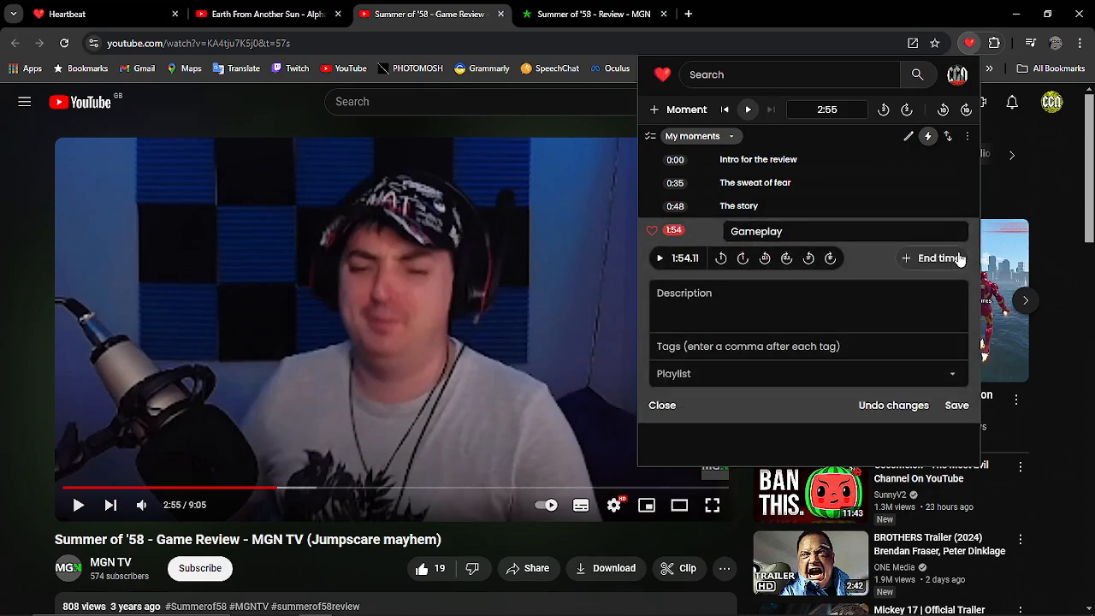
click(938, 256)
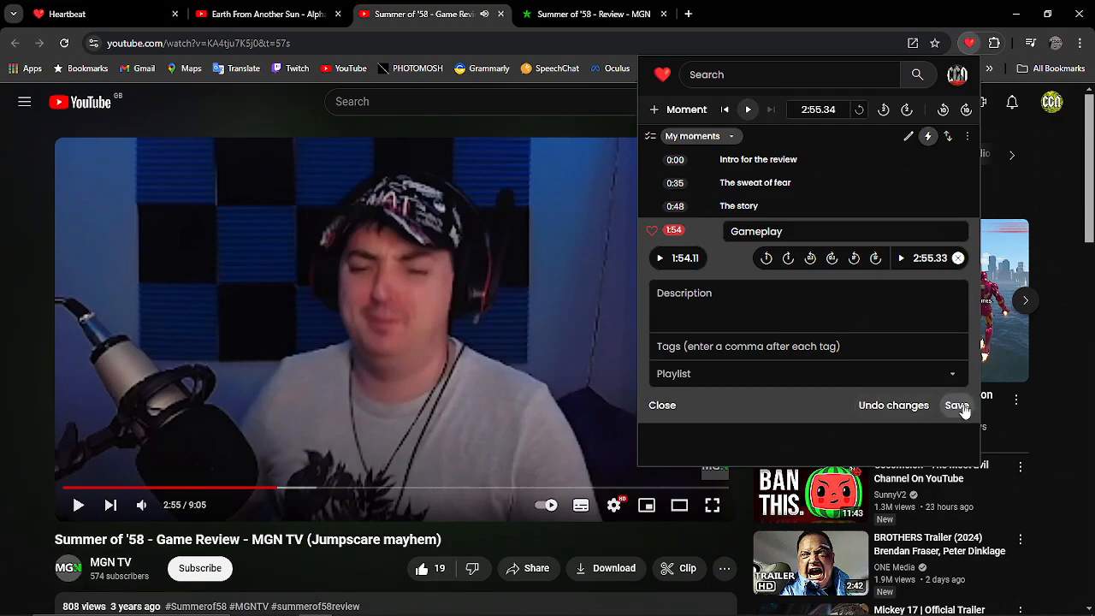
Step: Save the Gameplay moment and add moments for the following sections such as jumpscares and the sound
click(957, 404)
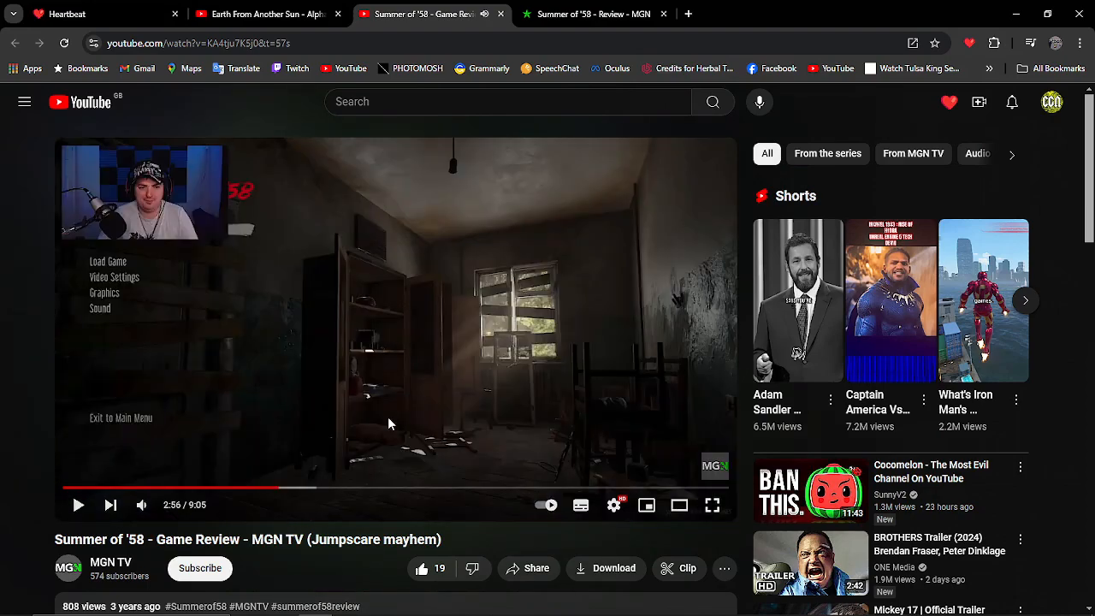
mouse_move(298, 490)
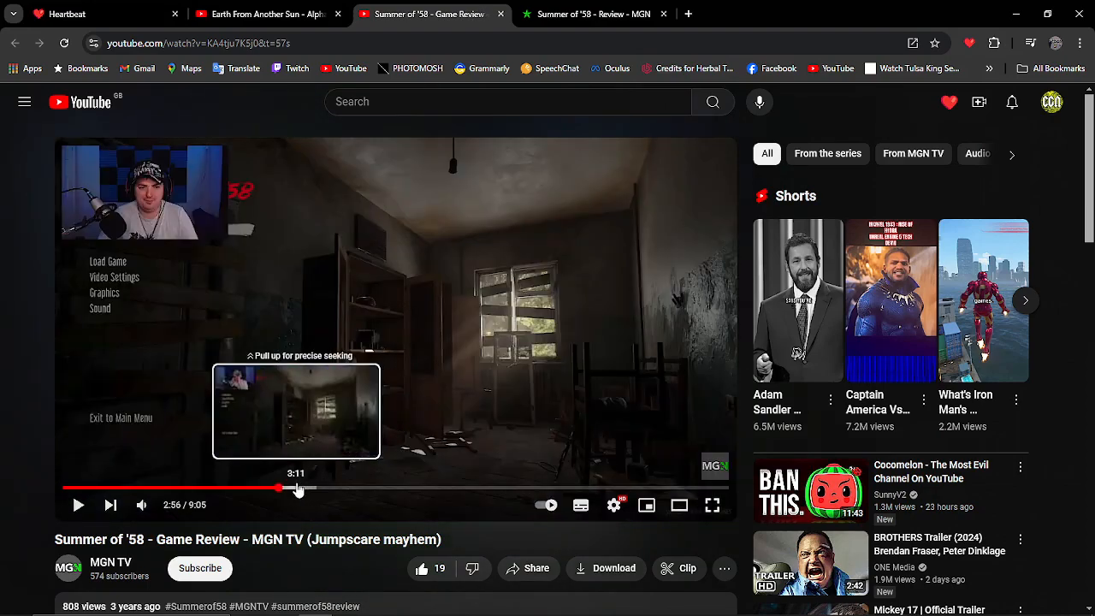
click(968, 45)
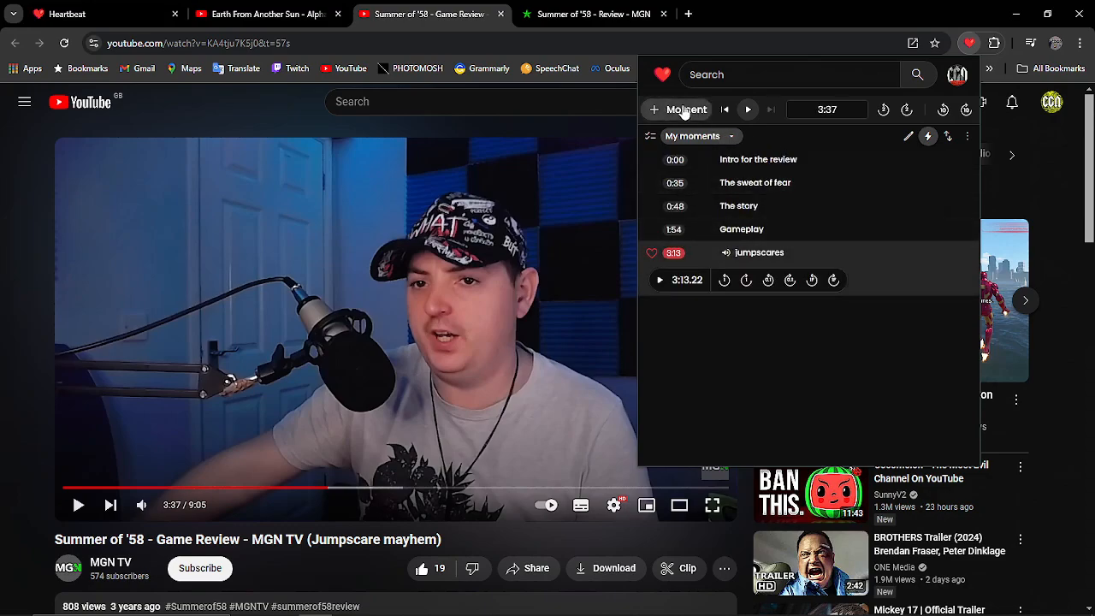
click(686, 109)
text(the sound)
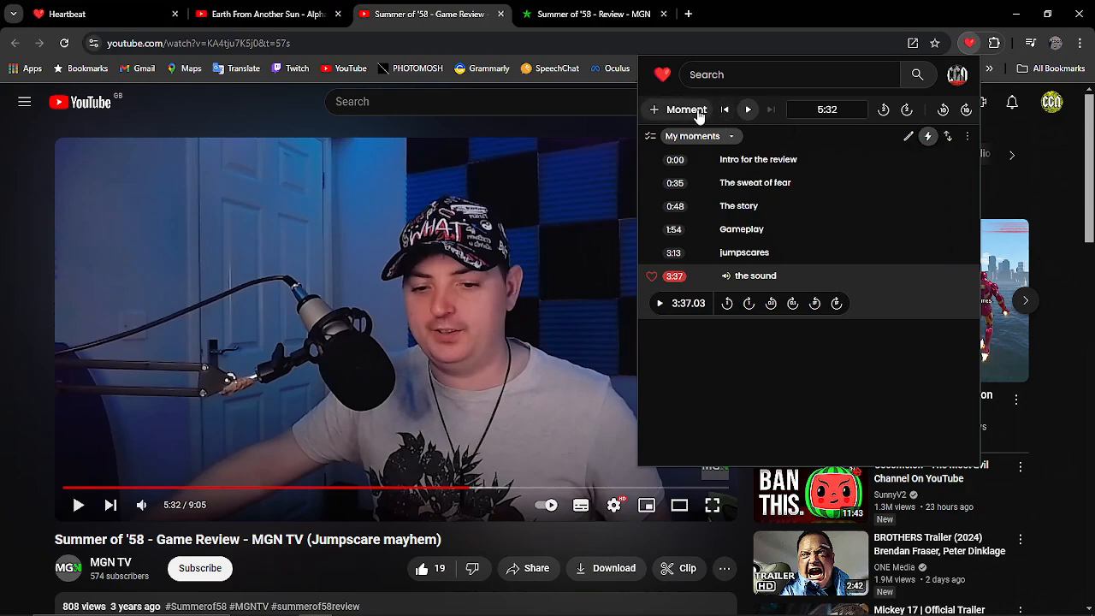
click(677, 109)
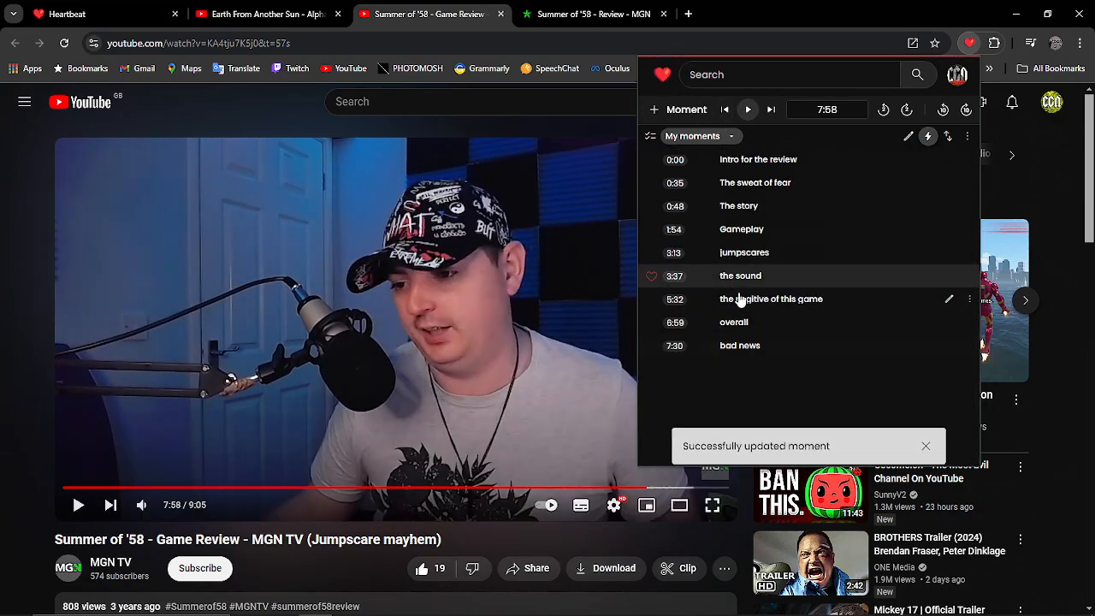
Step: Finish the review video, stop the autoplayed one, and move to a new untitled Heartbeat viki draft
click(652, 182)
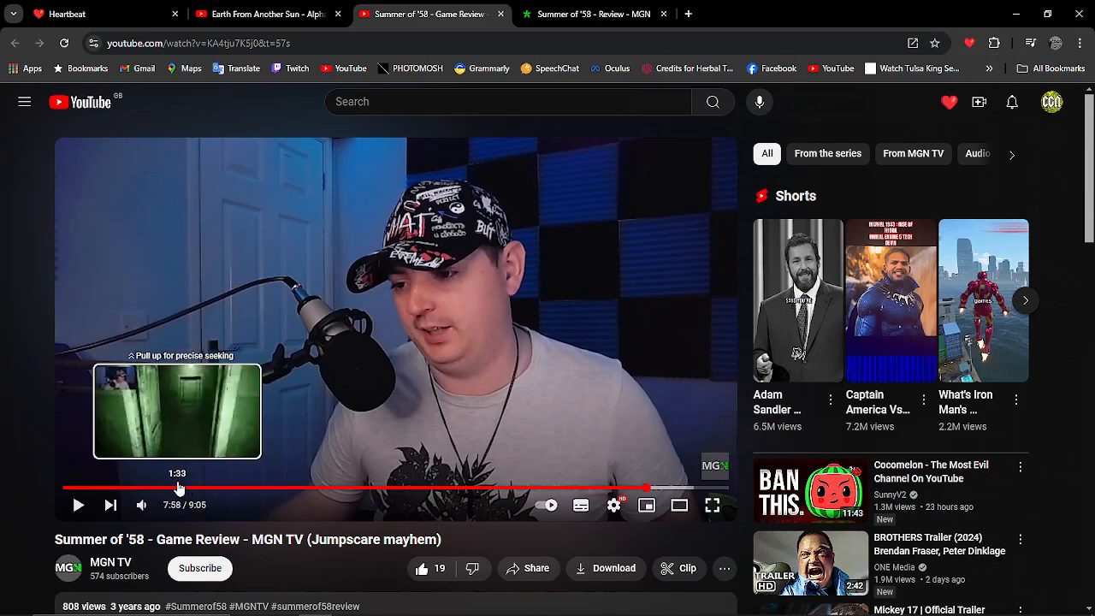
click(178, 488)
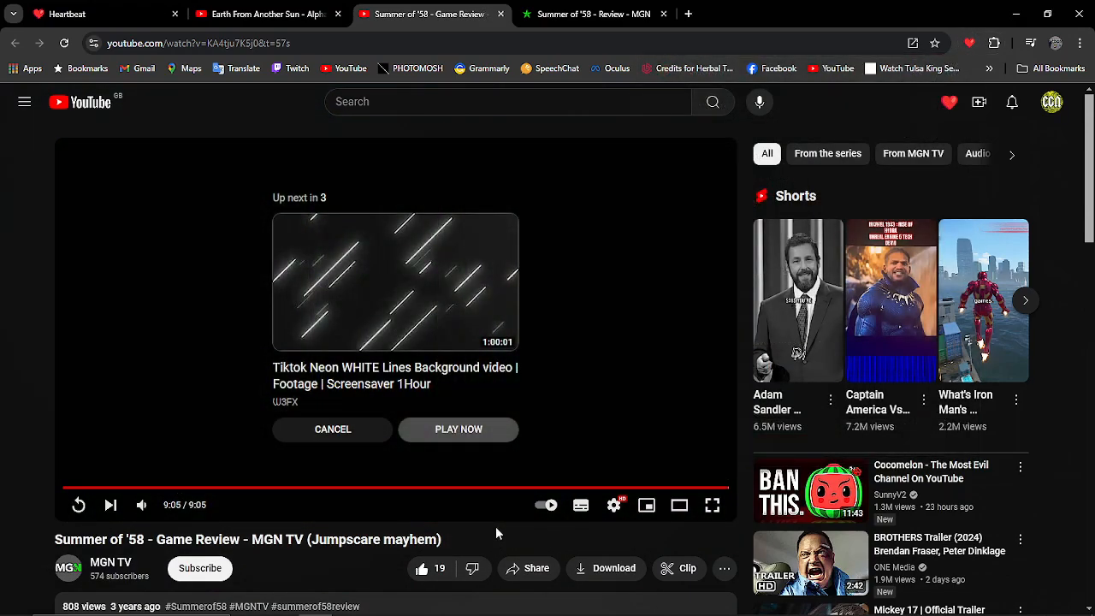
click(968, 43)
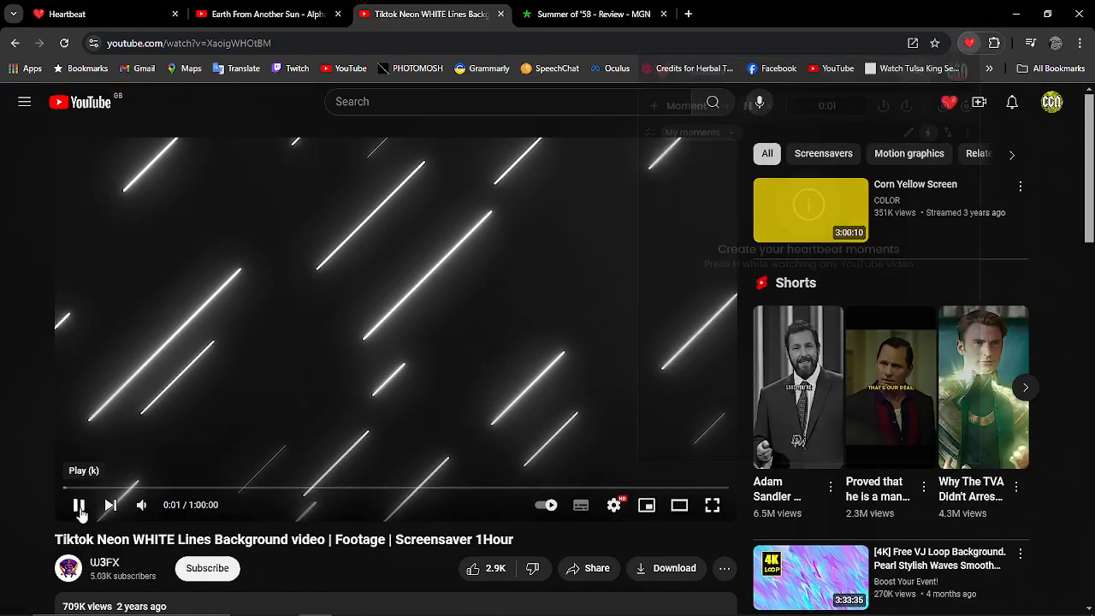
click(428, 14)
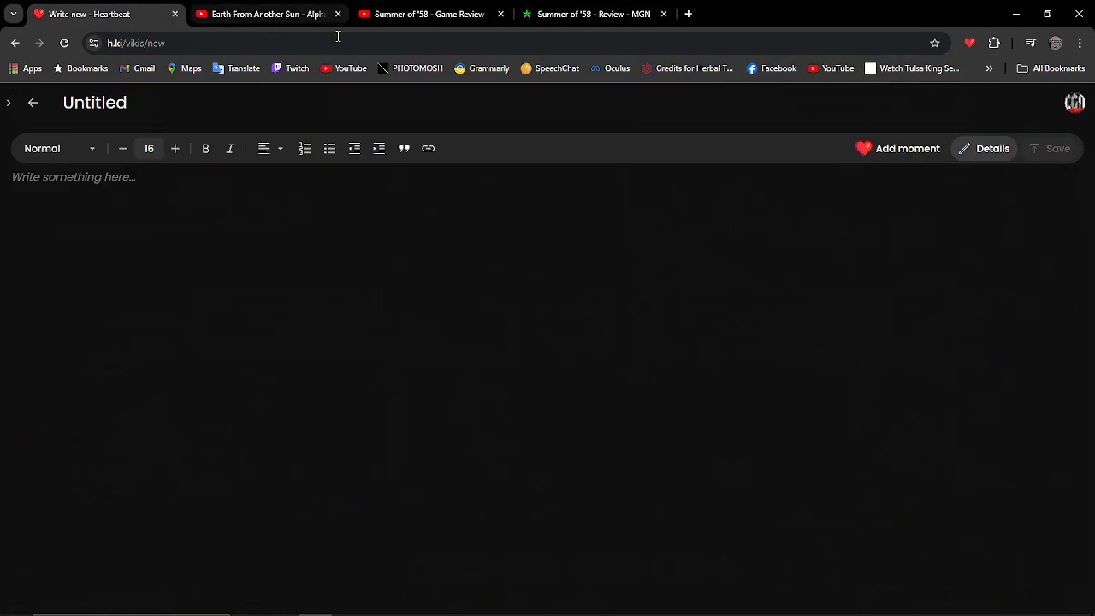
Step: Title the viki with the Summer of '58 review title and start a subheading 'This Game was so'
click(428, 13)
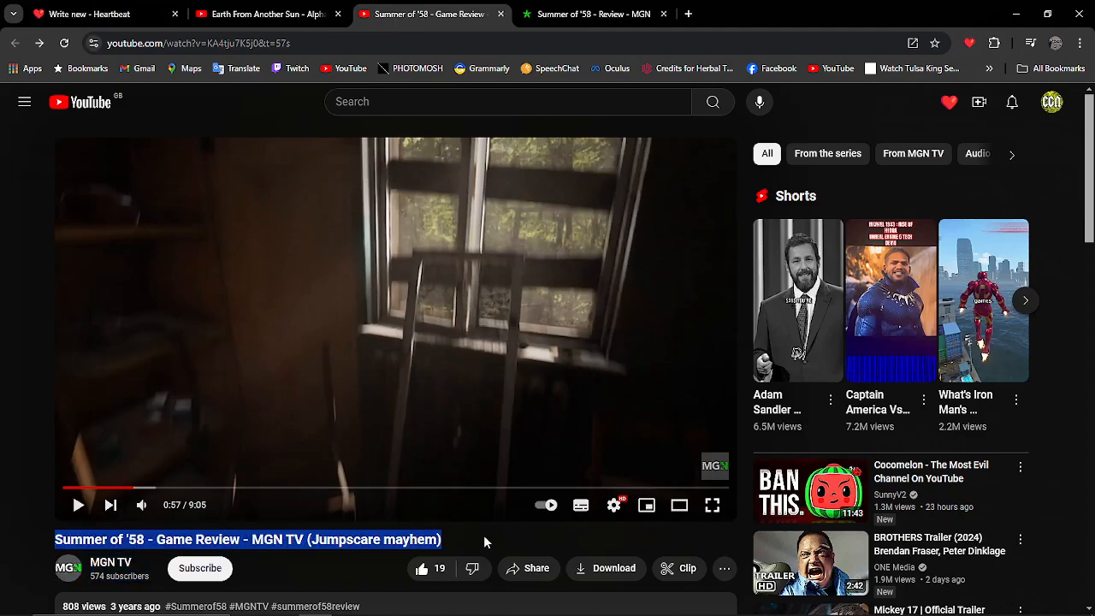
click(86, 14)
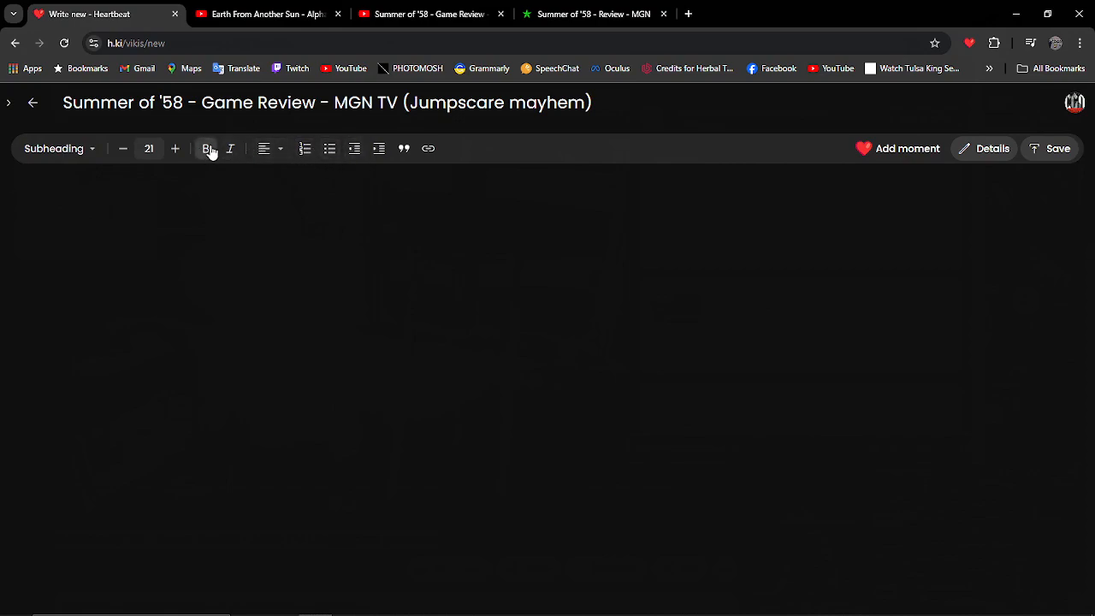
click(267, 147)
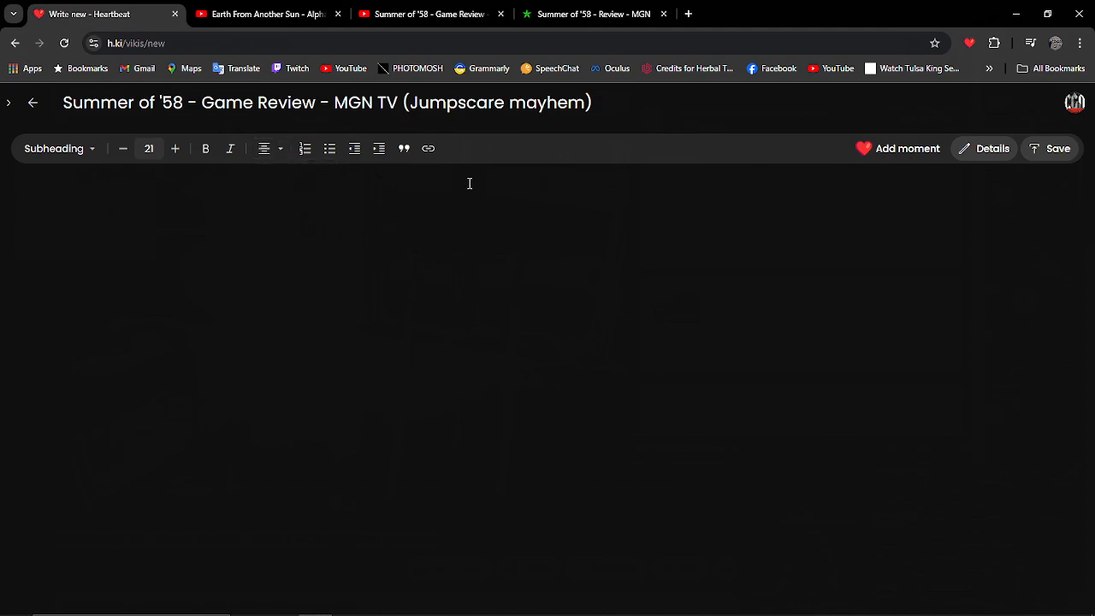
text(This Game)
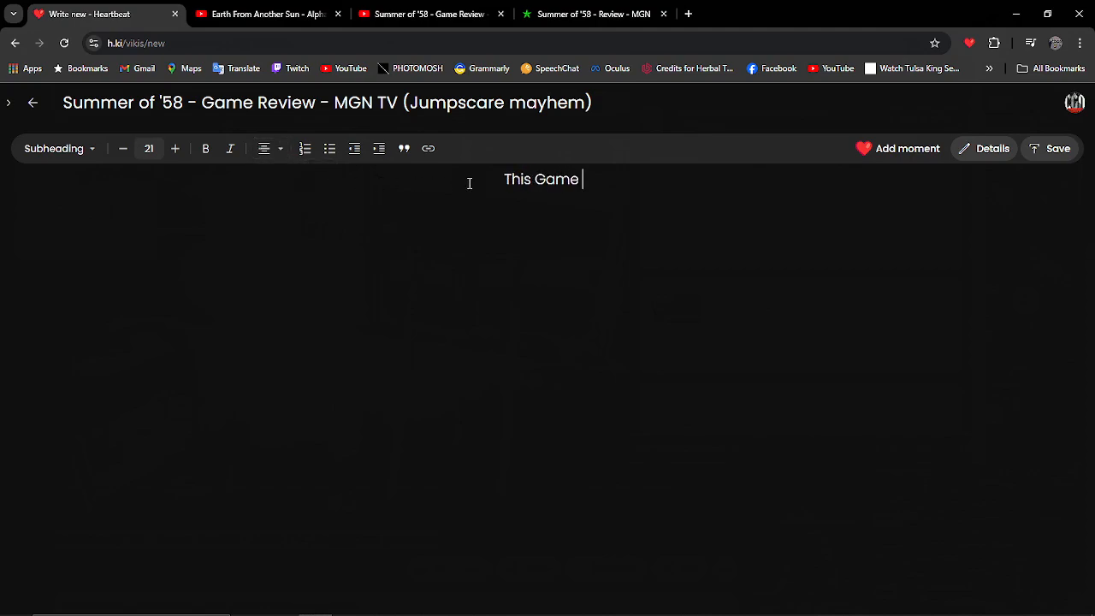
text(was so)
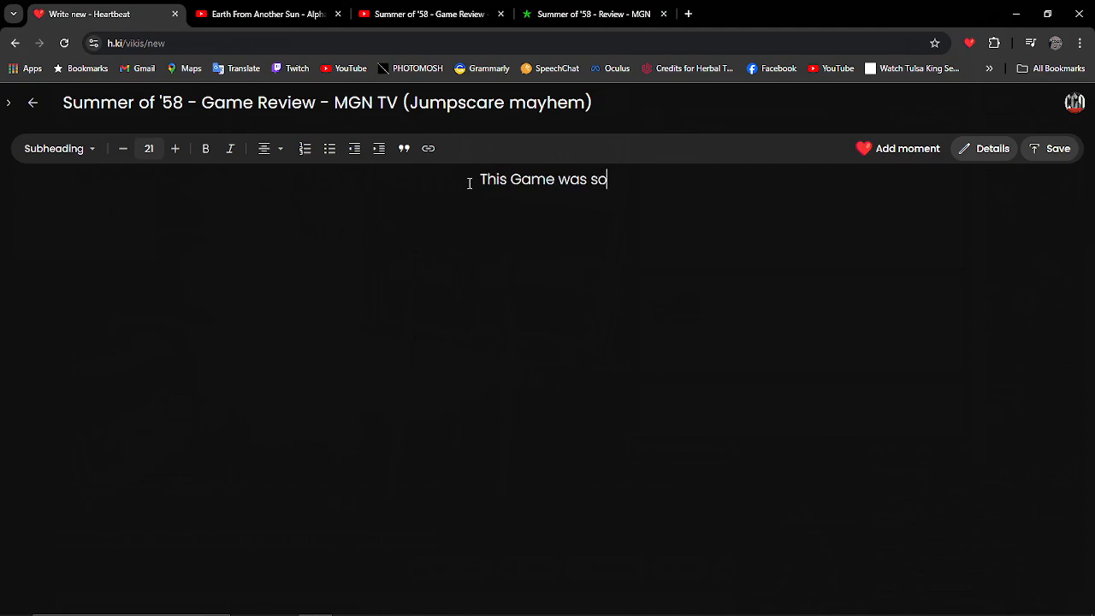
click(897, 147)
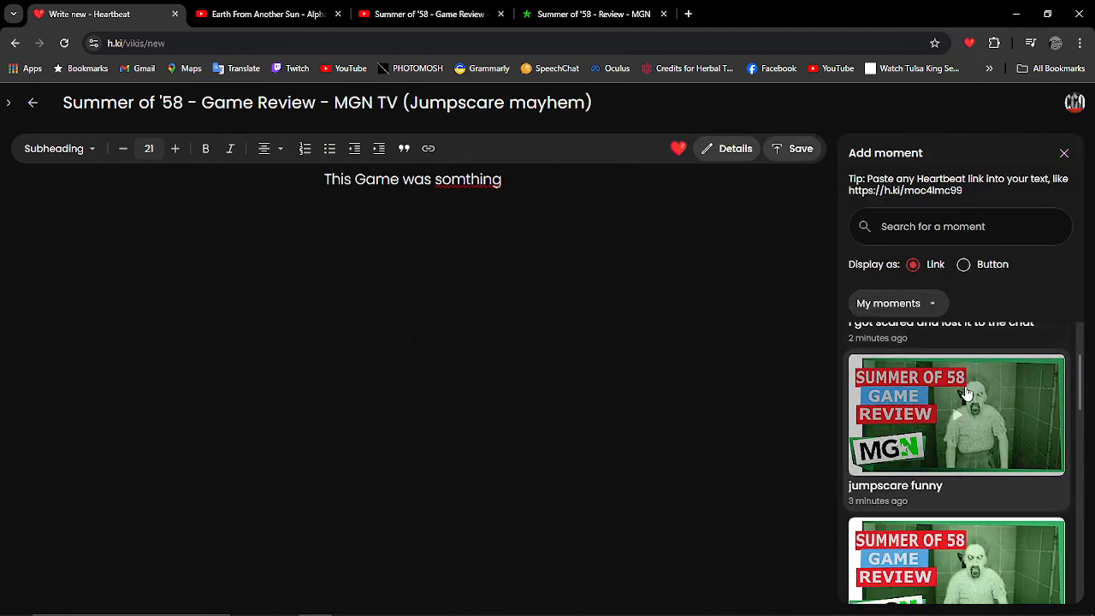
Step: Insert the 'Intro for the review' moment at 0:00 as a link after the heading and label it '(Intro'
scroll(down, 3)
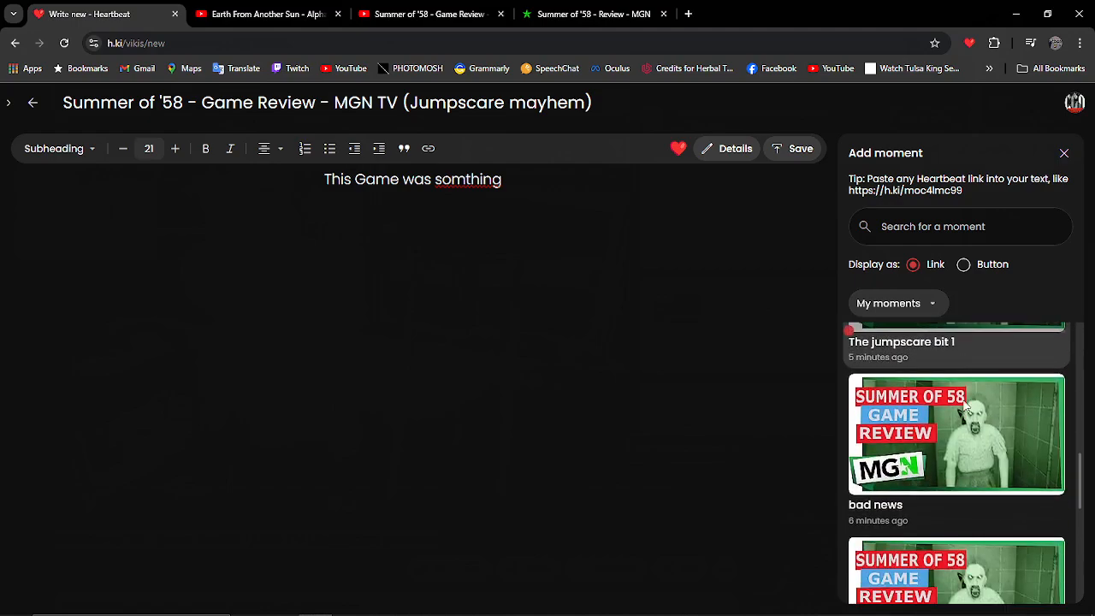
scroll(down, 3)
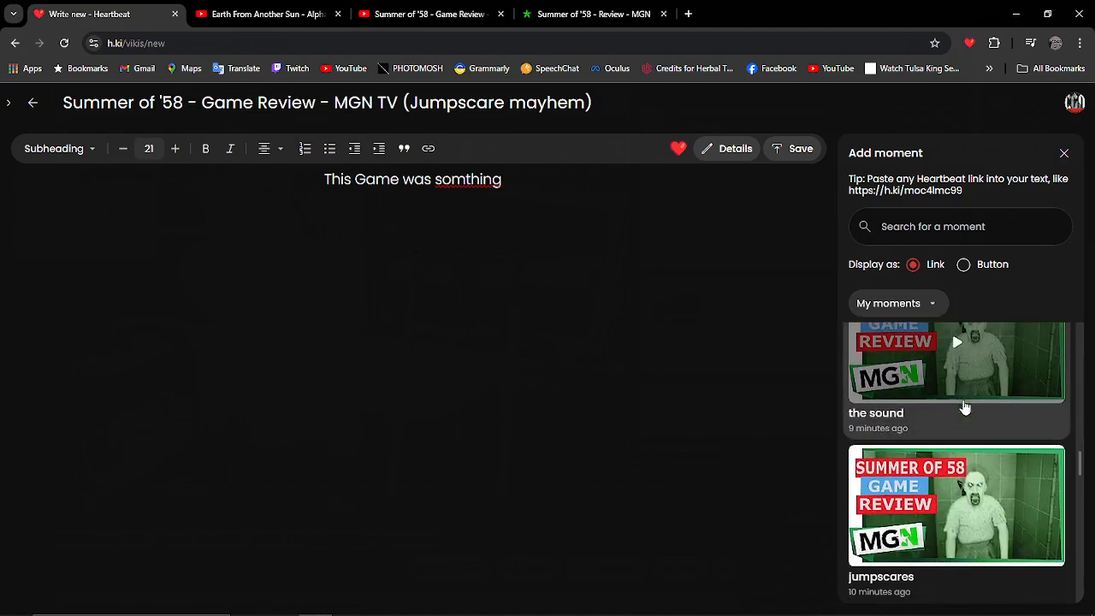
scroll(down, 3)
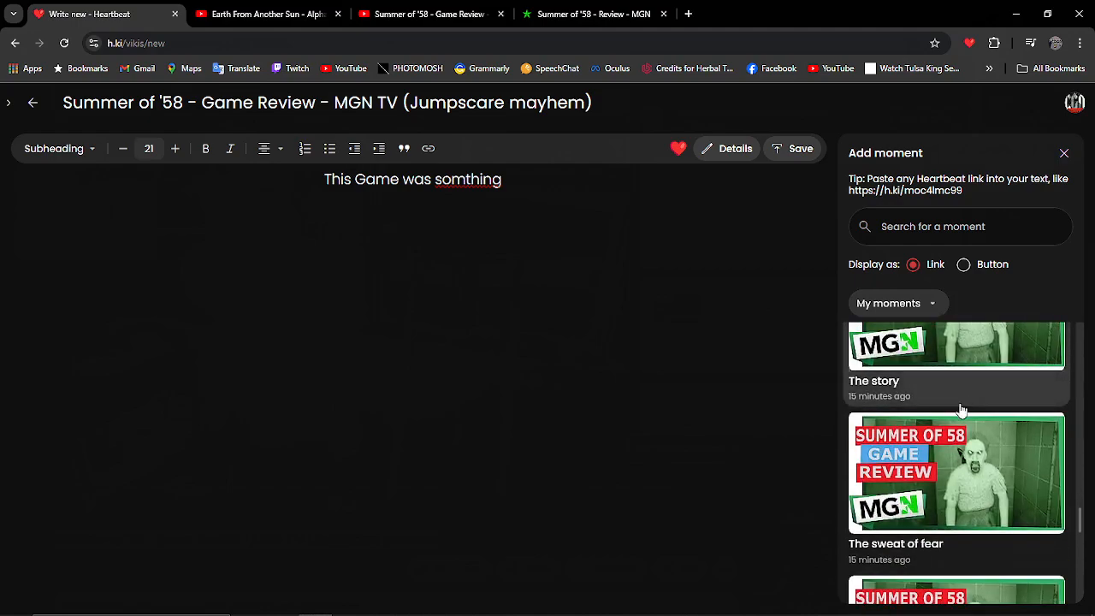
scroll(down, 3)
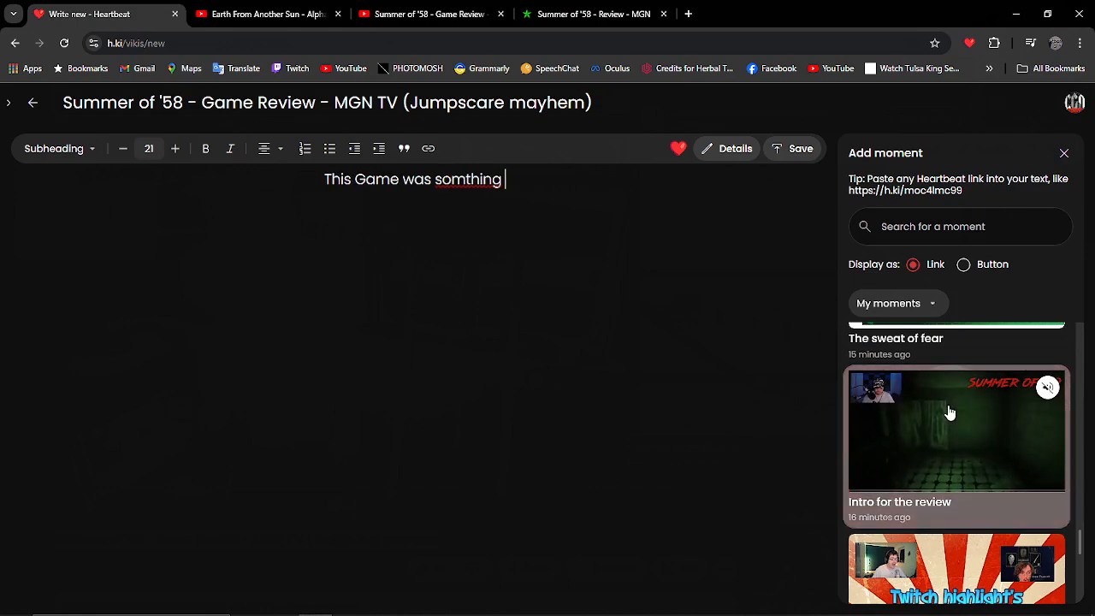
click(955, 430)
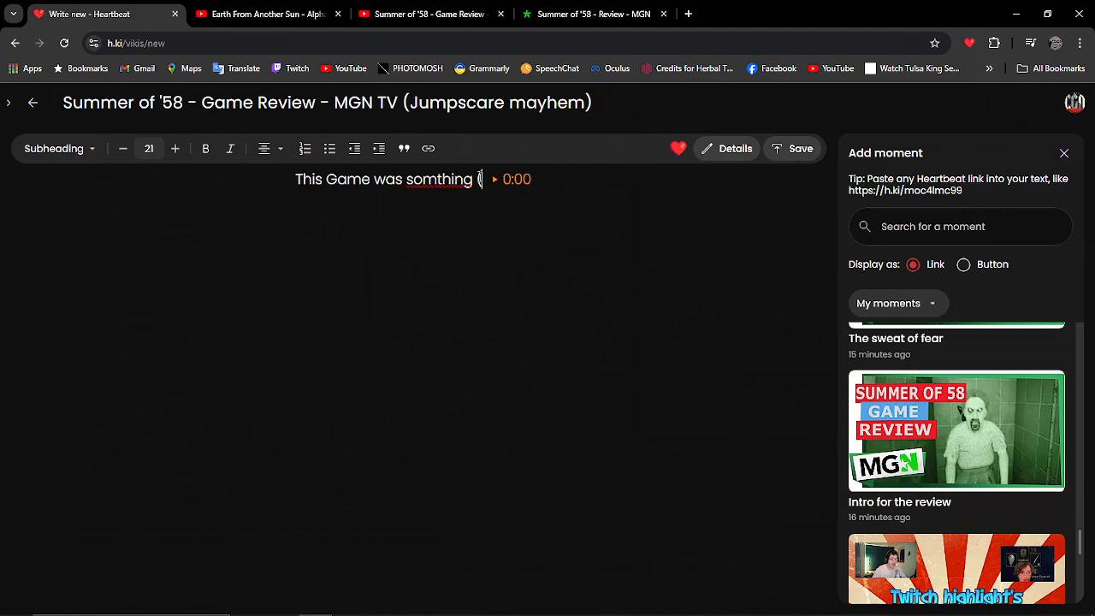
text((Intro)
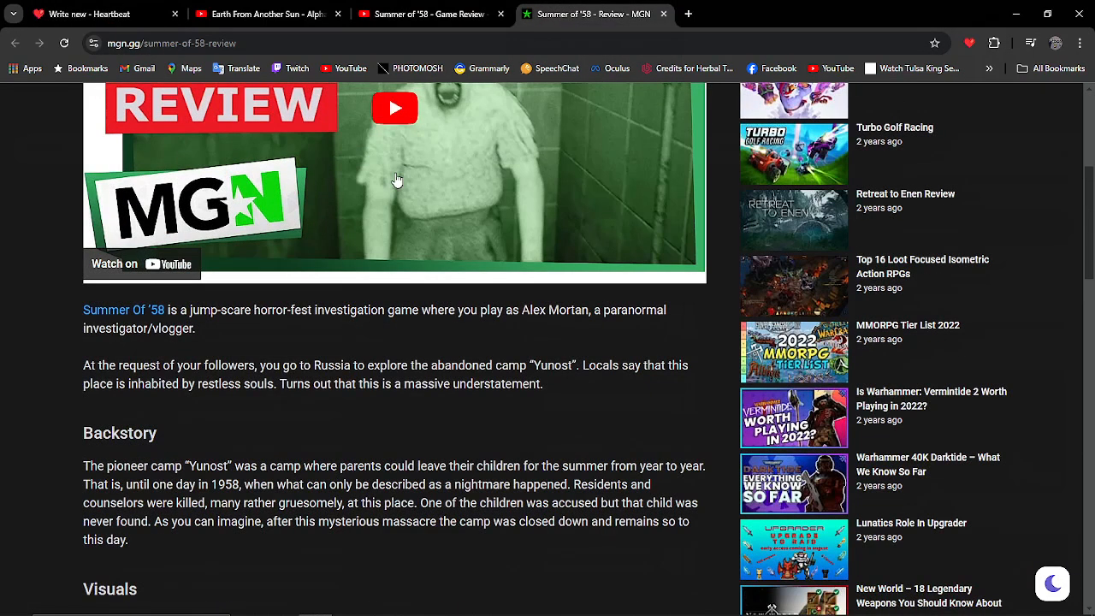
Step: Select the MGN review's first two paragraphs about Summer of '58 and return to the Heartbeat draft
scroll(down, 3)
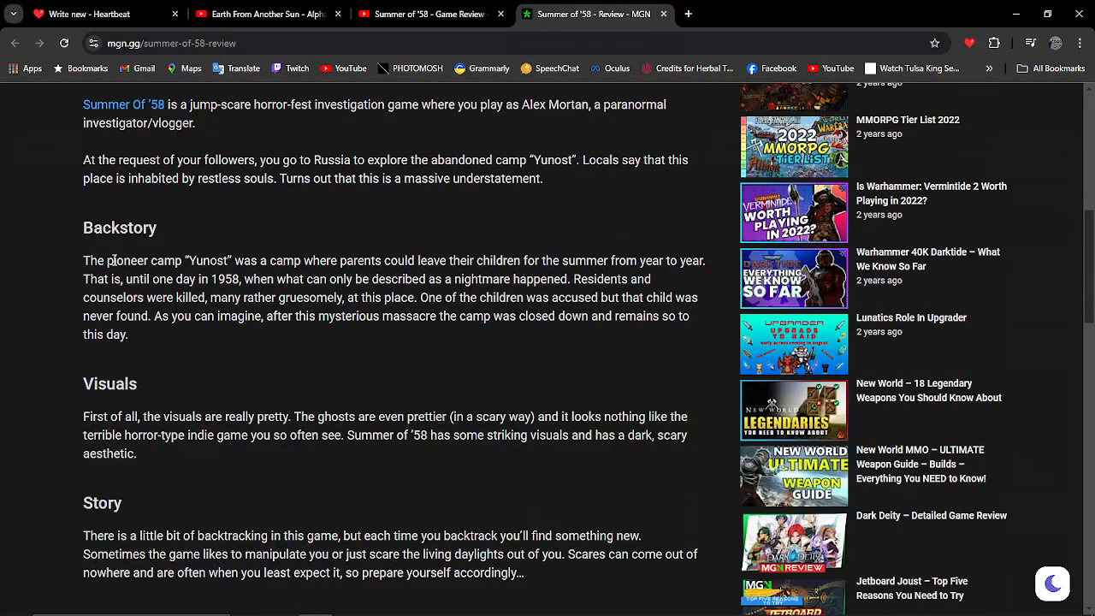
mouse_move(112, 260)
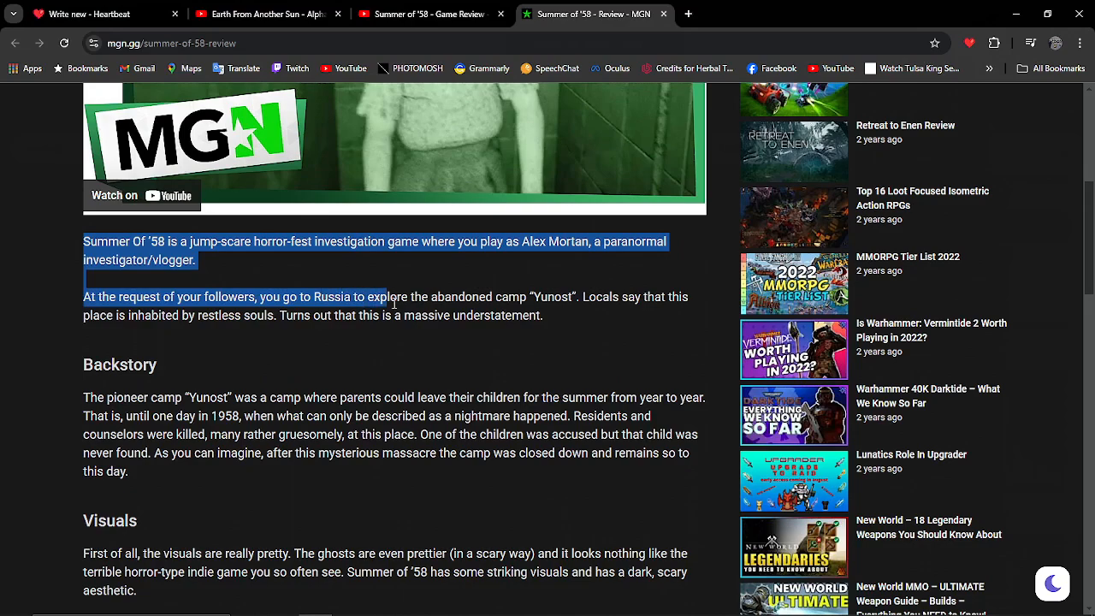
drag(385, 298, 520, 397)
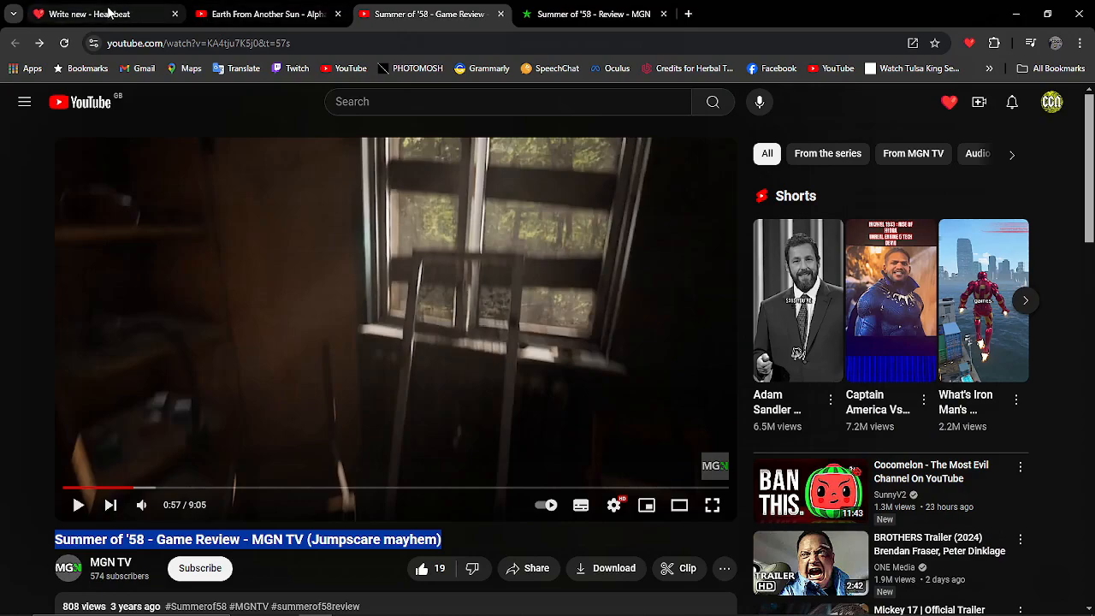
click(94, 14)
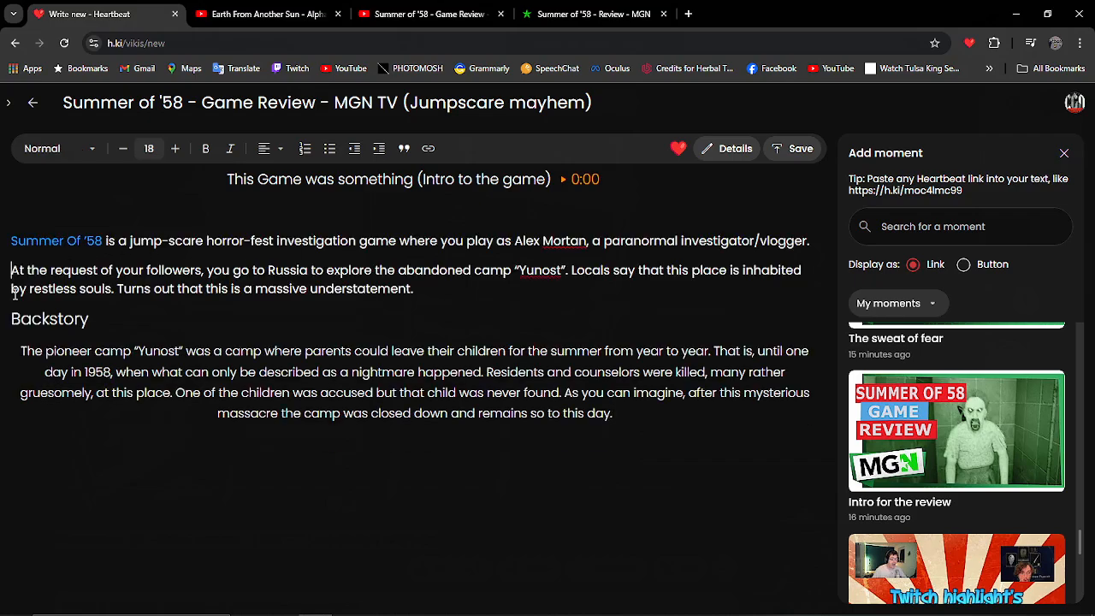
Step: Remove the pasted MGN paragraphs, leaving the linked intro heading above a new line awaiting a text style
key(Backspace)
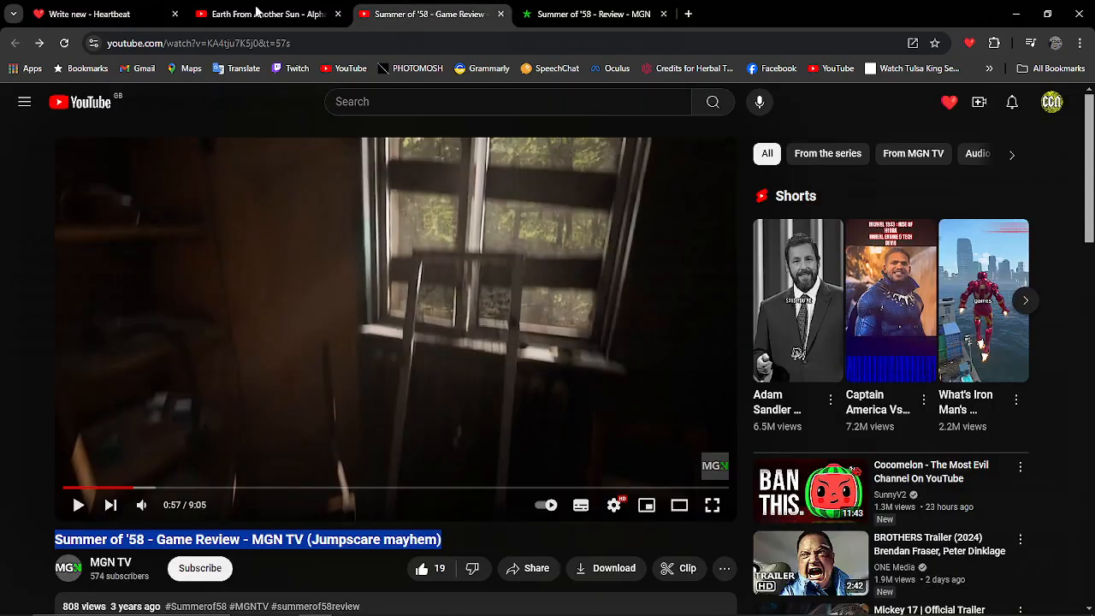
click(592, 14)
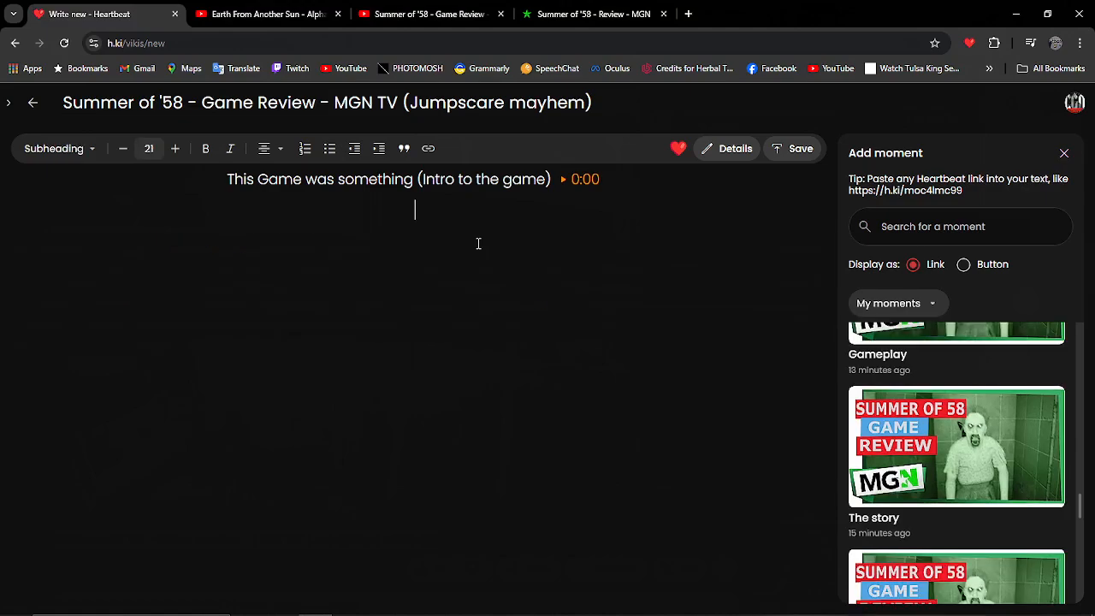
click(55, 148)
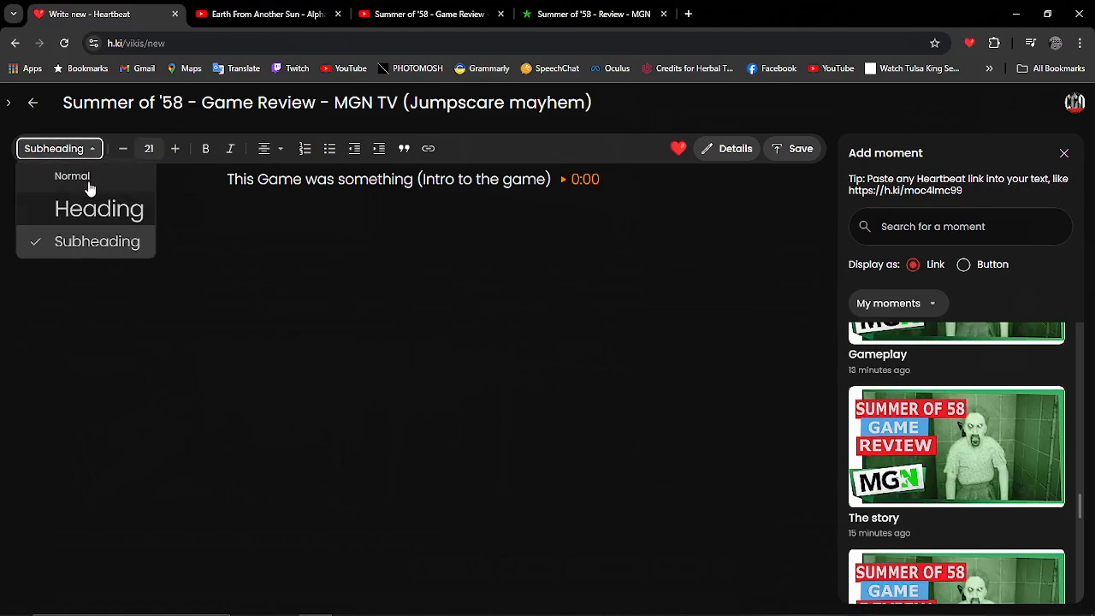
Step: Set the line beneath the intro heading to Normal body text
click(72, 177)
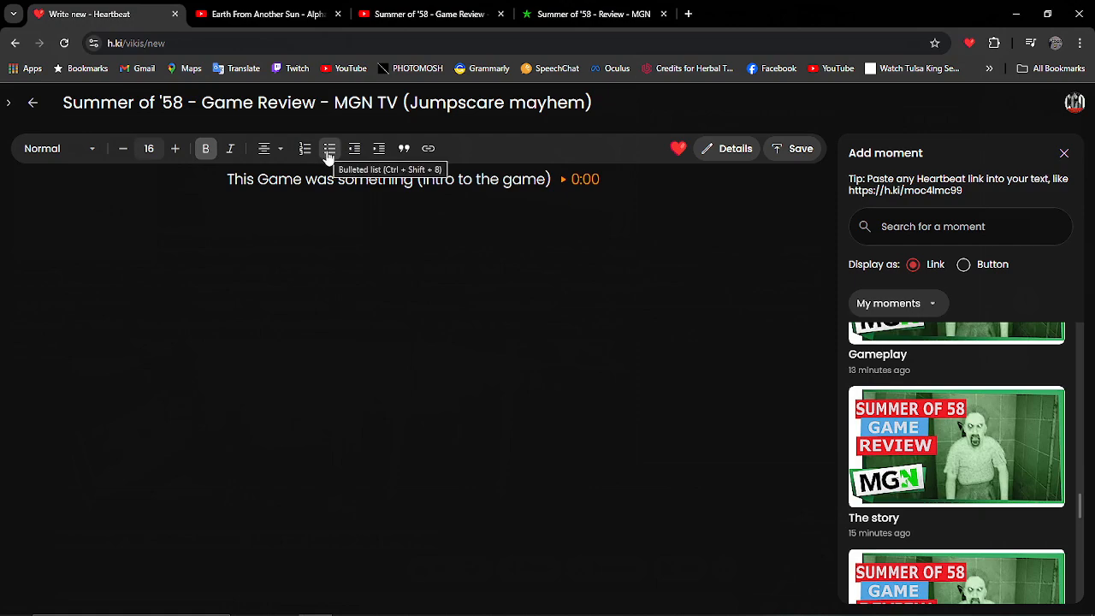
mouse_move(305, 147)
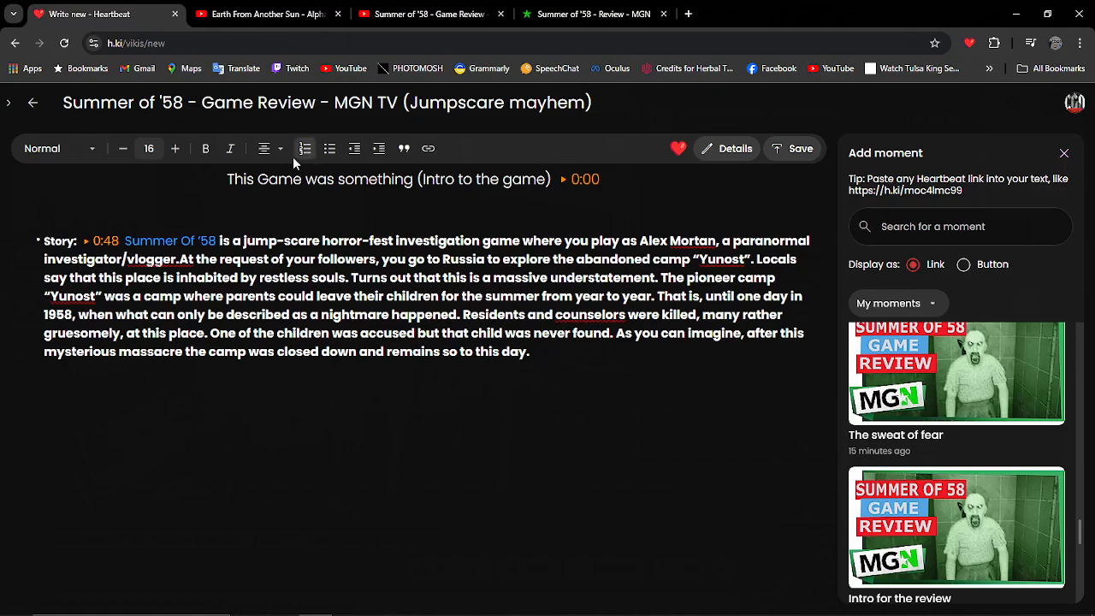
mouse_move(329, 147)
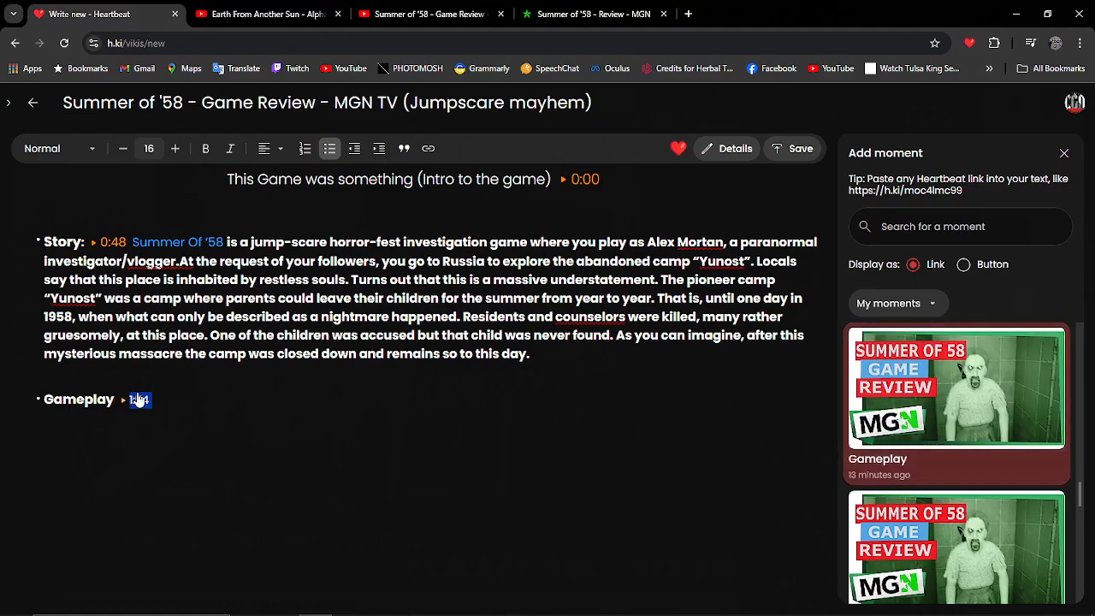
Step: Write the Gameplay commentary about walking around finding what to do with creepy stuff, continuing into later bullets
text(So this is a walking around finding what to do in the game with some real creepy stuff and yeah it gets worse with the scares 0 to 100 real fast to the point I was sweating in fear which is a new thing for me.)
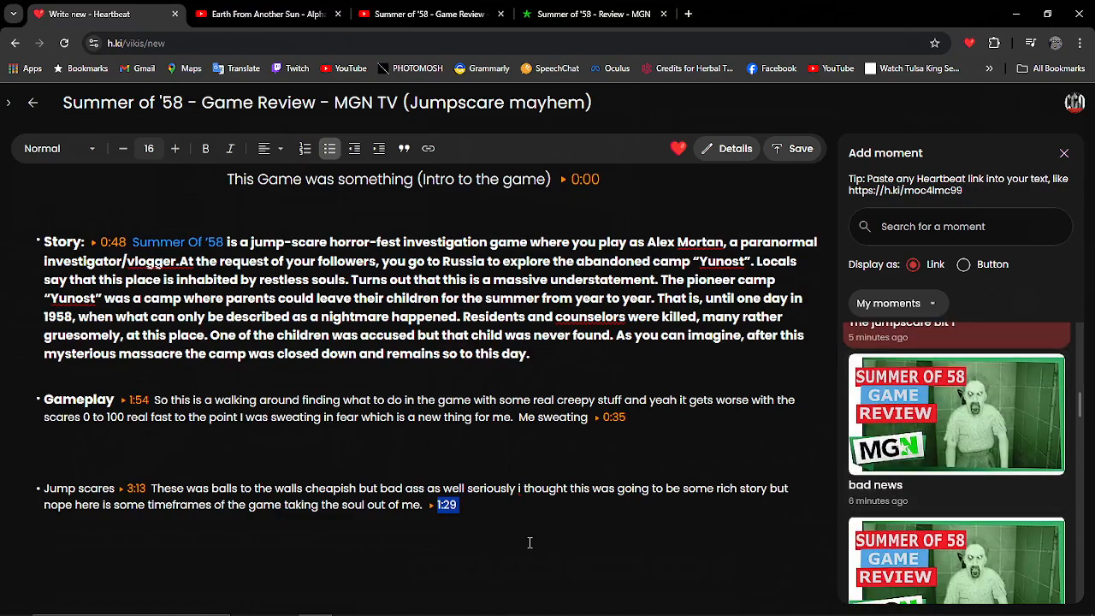
text(then 2:46)
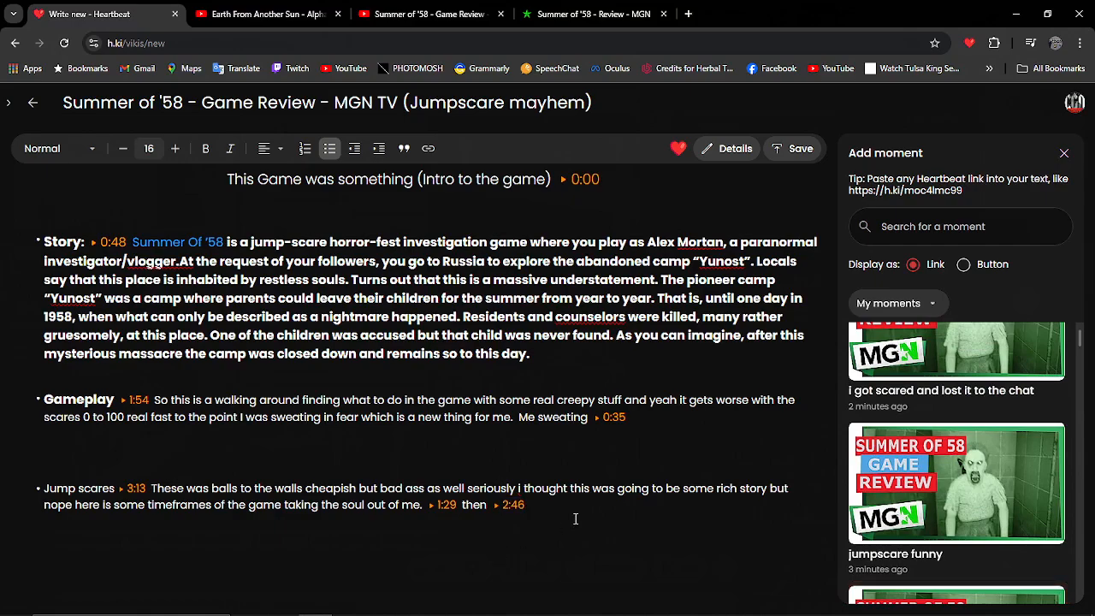
text(and also ▸ 6:00 and finally when i completely lost it ▸ 8:14)
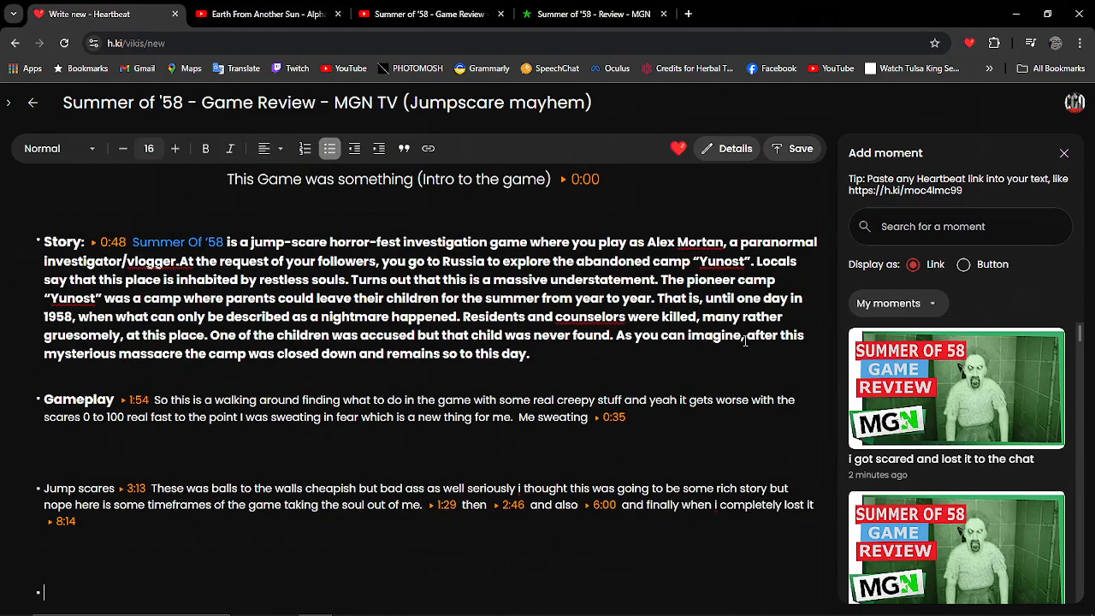
scroll(down, 3)
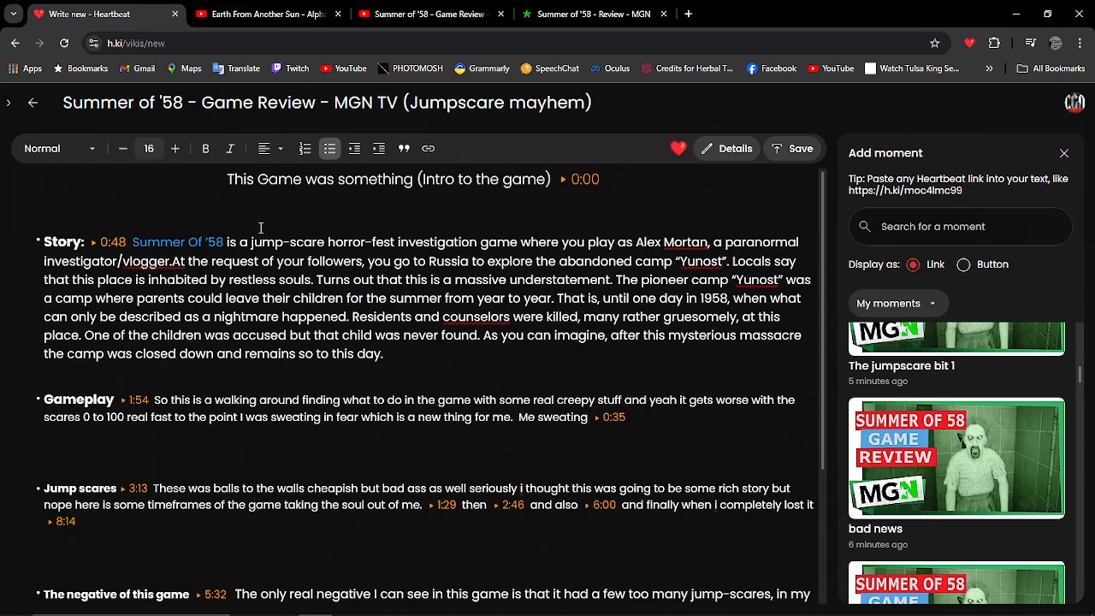
mouse_move(753, 182)
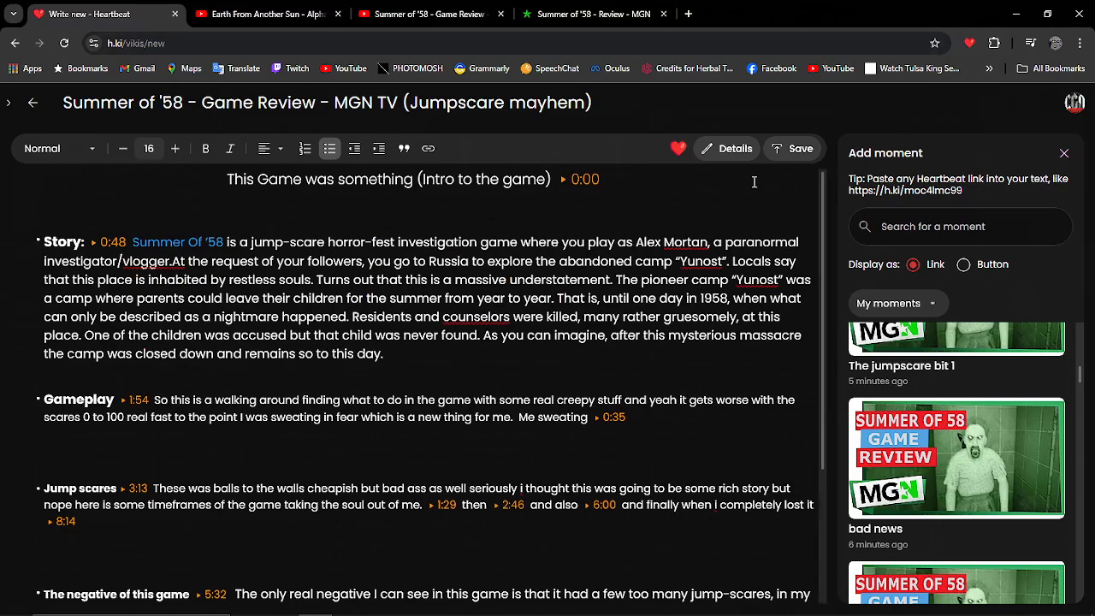
mouse_move(890, 303)
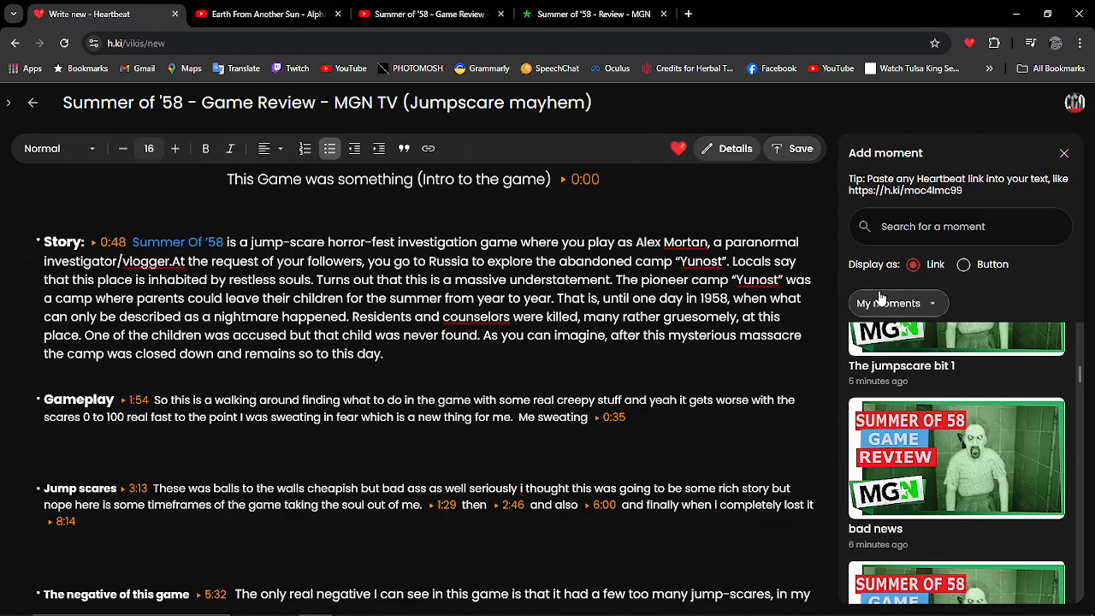
Step: Publish the viki, show its thumbnail details, and switch to the review video's YouTube Studio tab
click(792, 147)
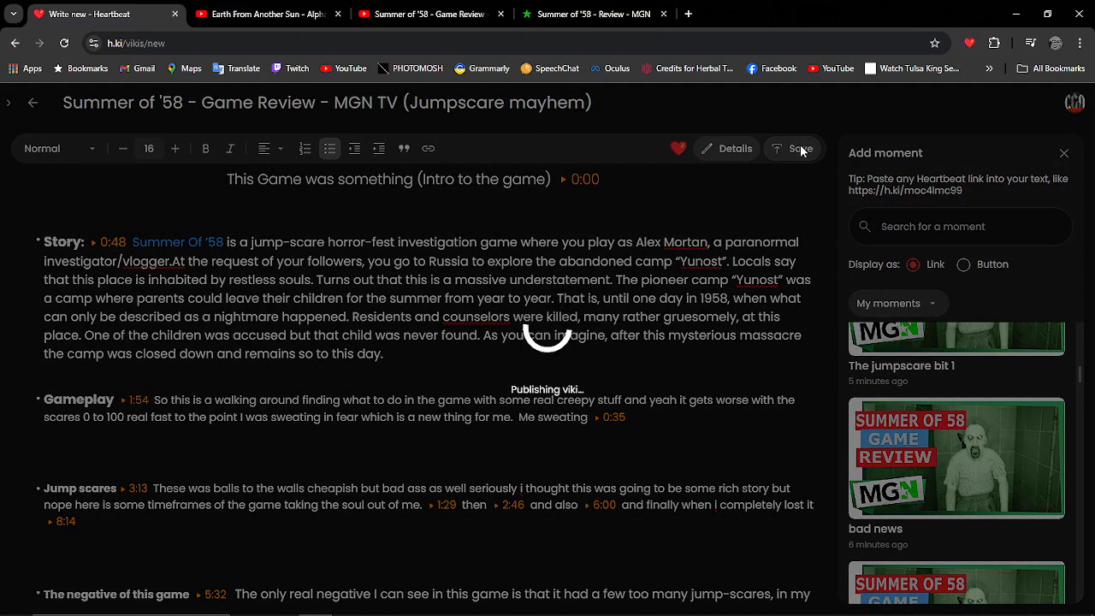
click(725, 147)
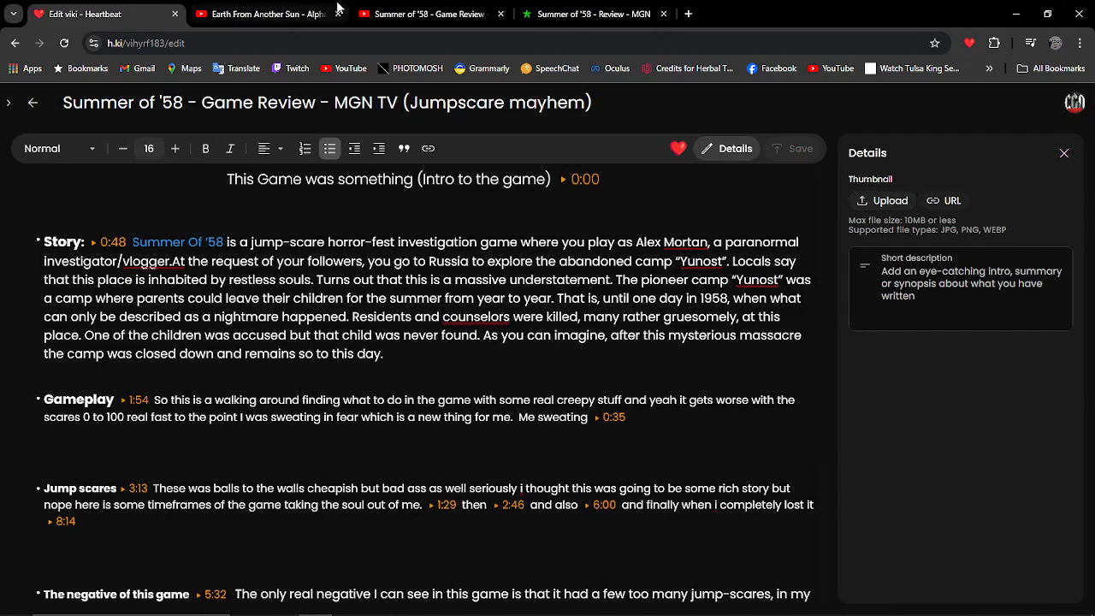
click(425, 14)
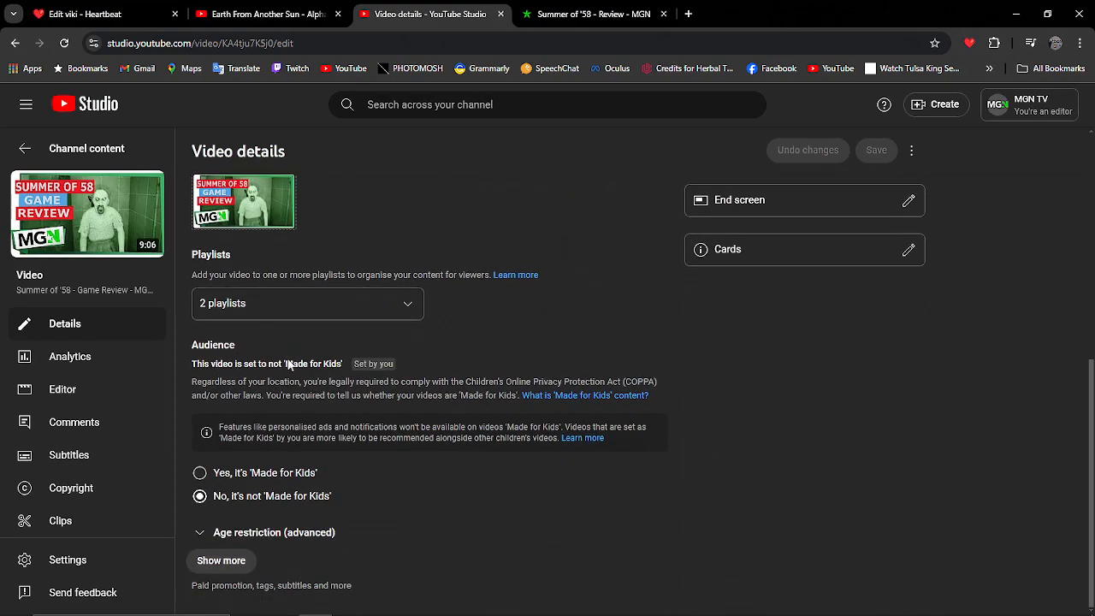
Step: Bring up the video's full-size Summer of 58 thumbnail image and grab it for the viki
click(243, 407)
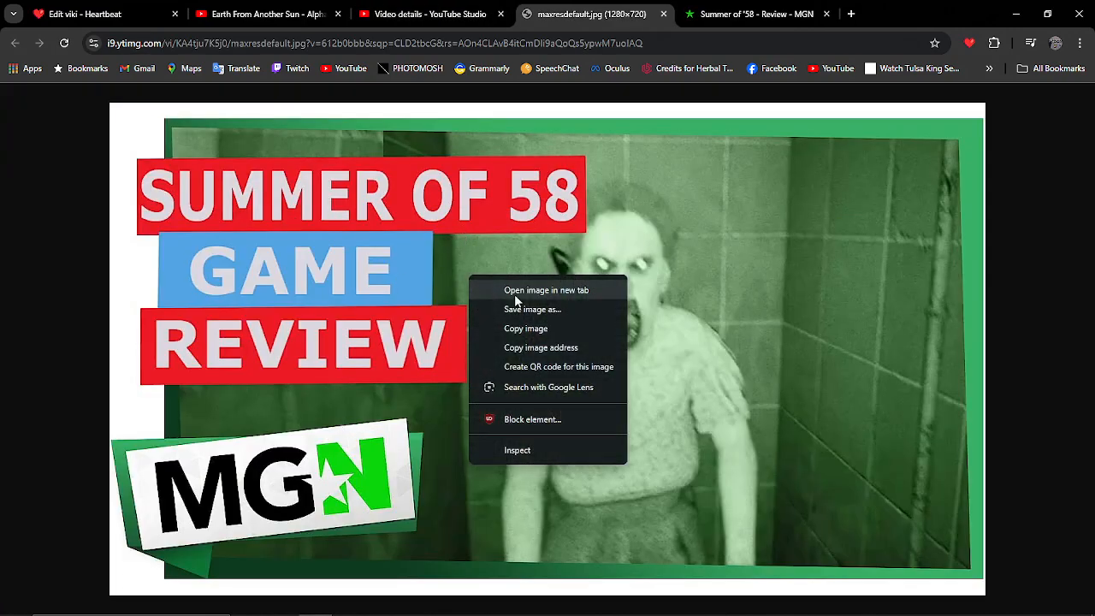
click(99, 13)
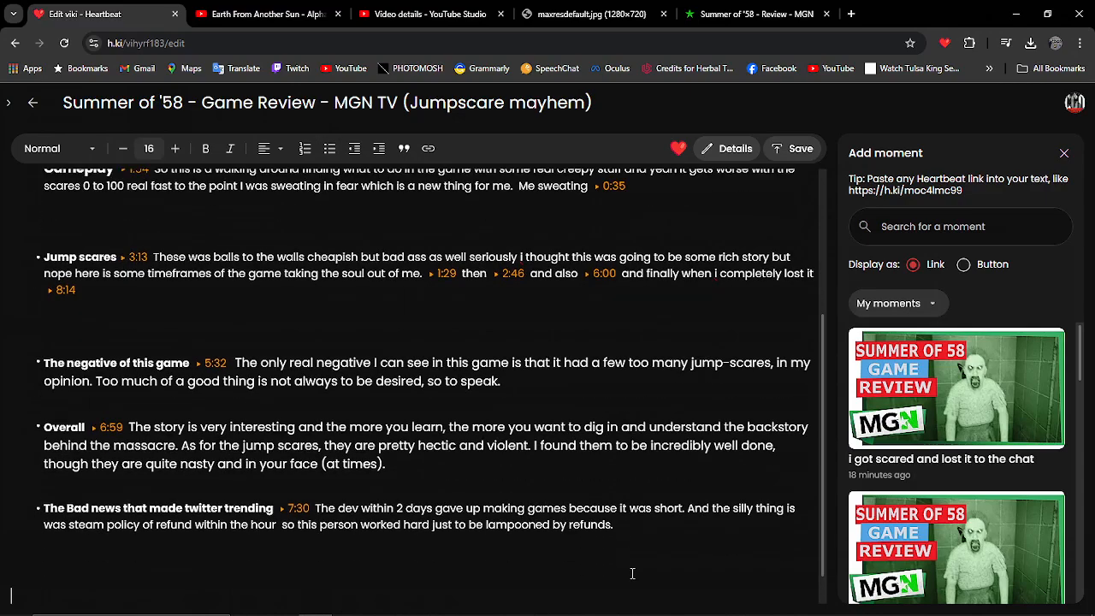
Step: Add a centred closing line 'The full review video is here' at the end of the viki
click(265, 147)
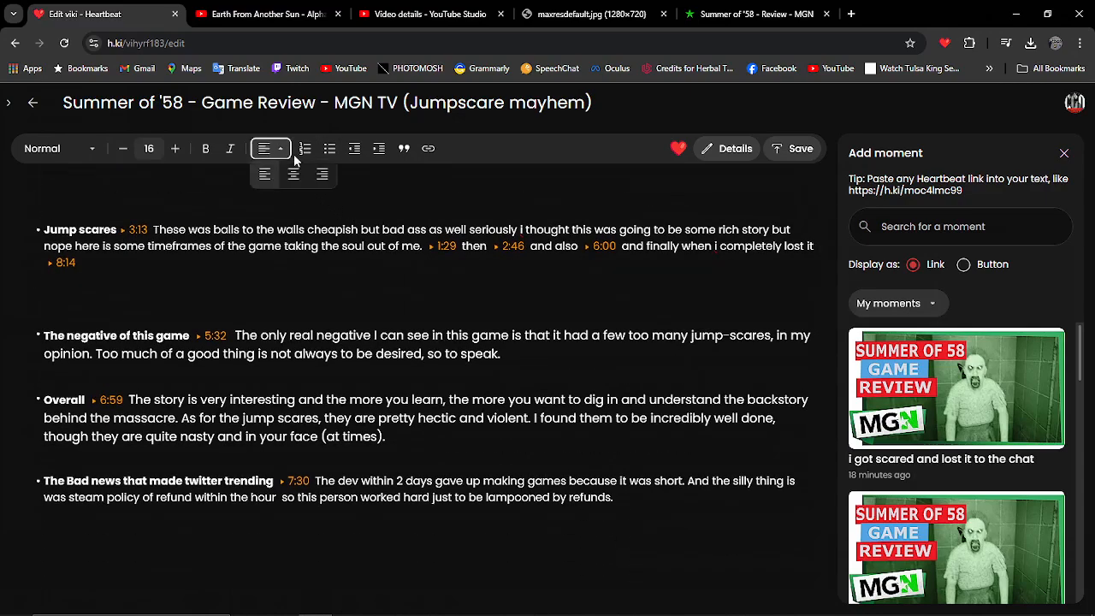
click(260, 14)
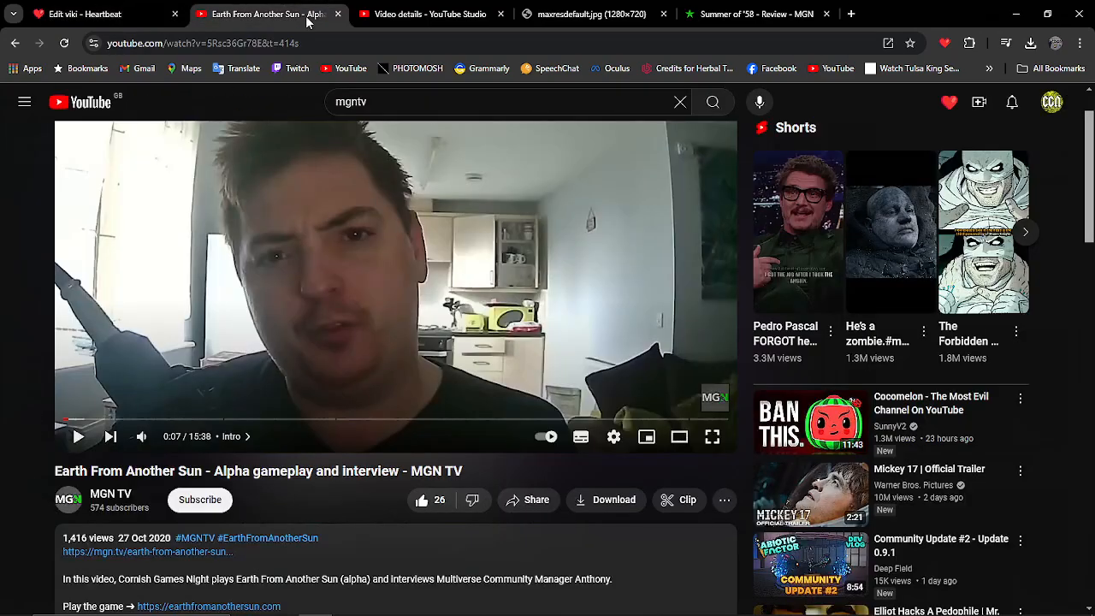
click(432, 14)
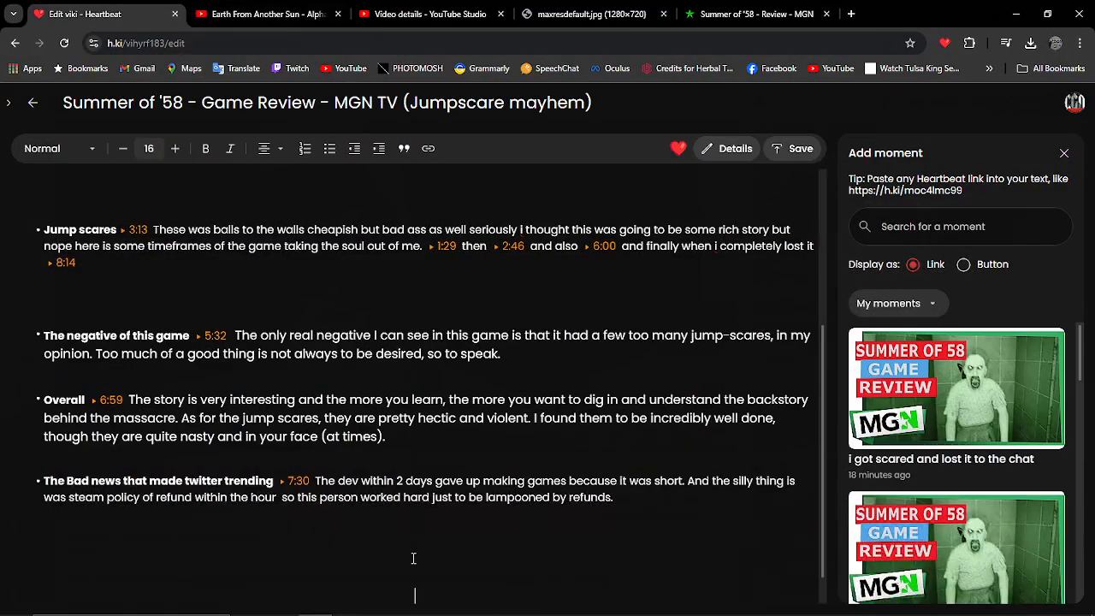
text(The fun)
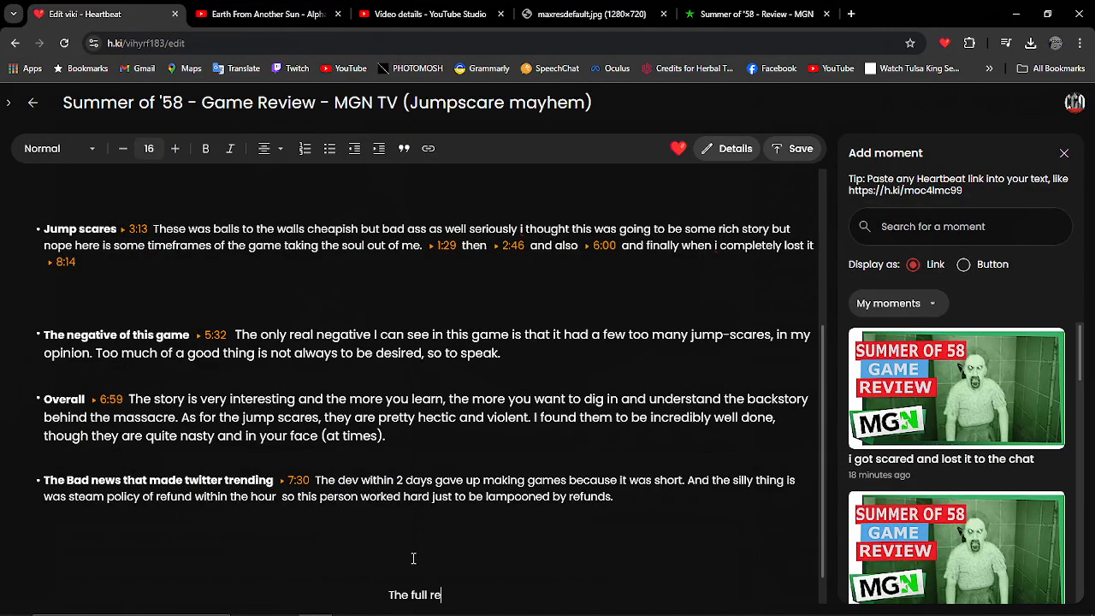
text(view video)
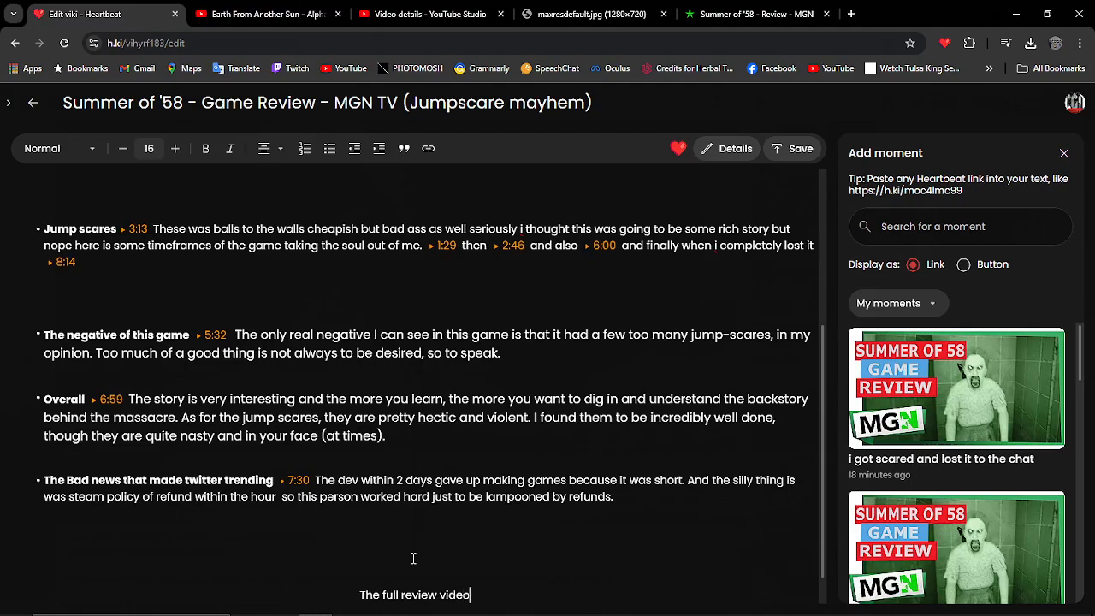
text(is here https://youtu.be/KA4tju7K5j0)
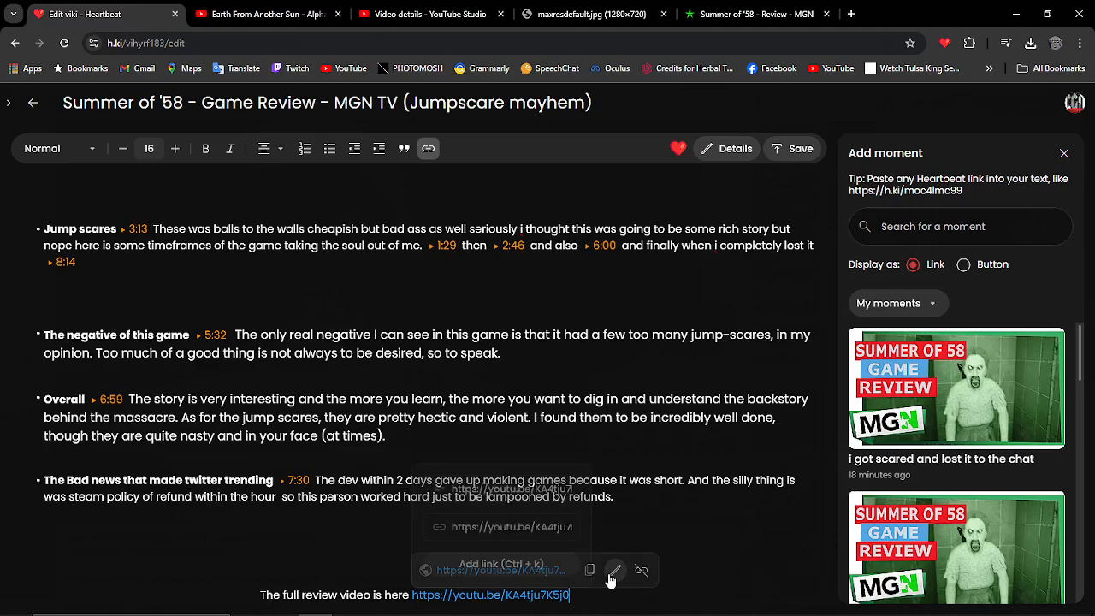
Step: Set the pasted youtu.be link's display text to Summer of '58 – Review
click(616, 570)
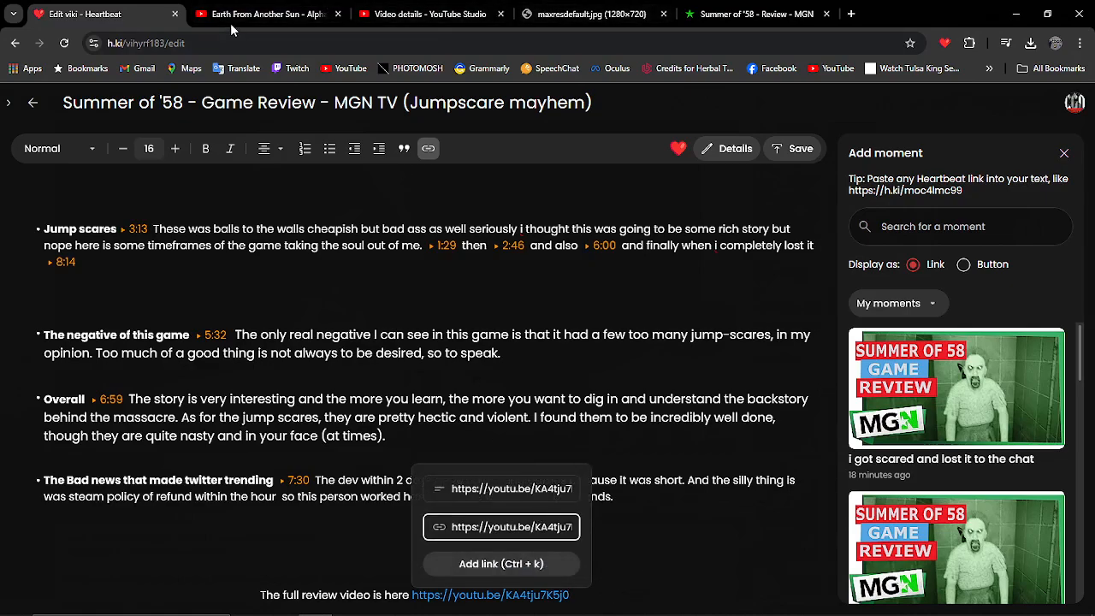
click(753, 14)
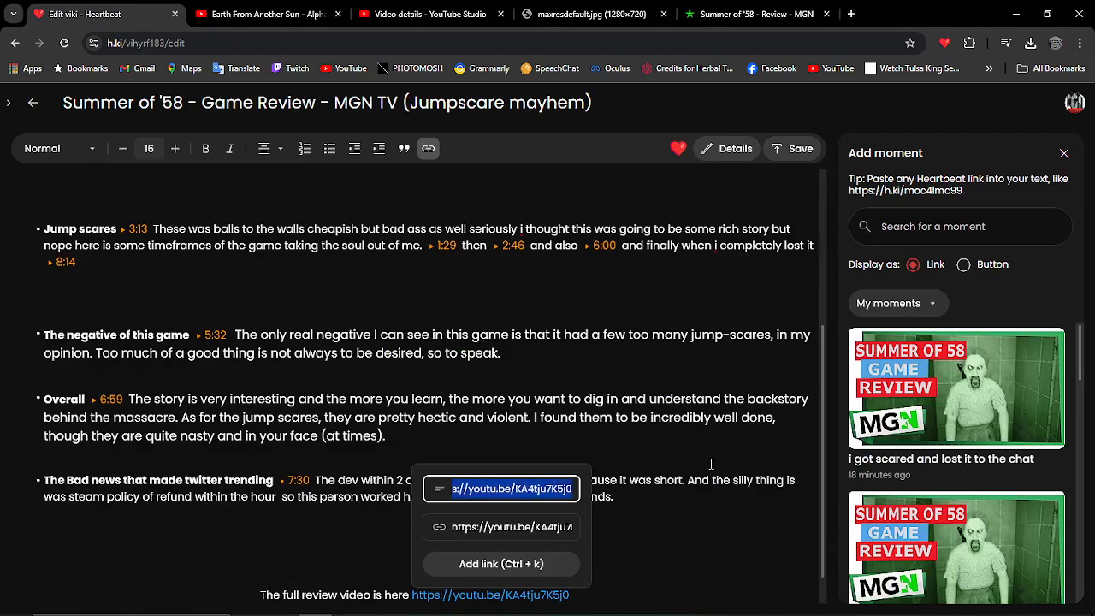
text(Summer of '58 – Review)
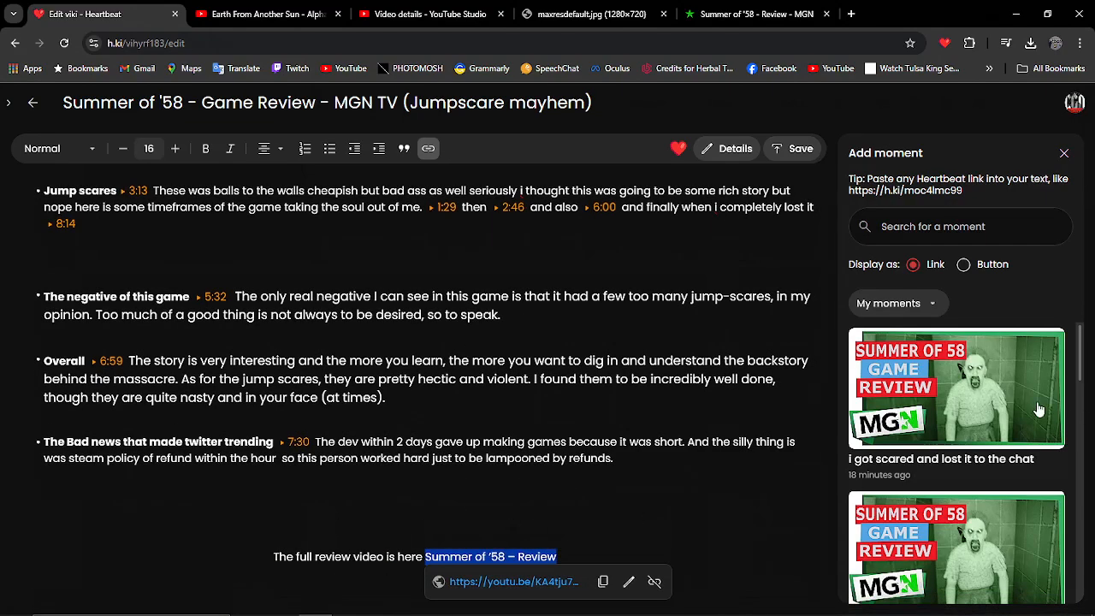
Step: From Vikis, view the published Summer of '58 review viki and start its embedded video
click(791, 147)
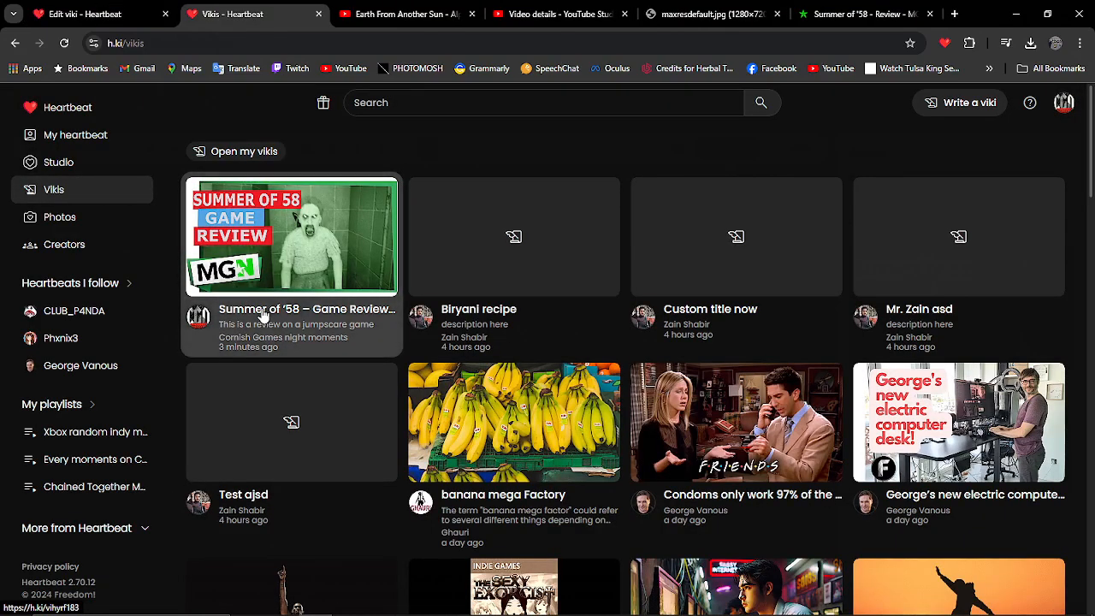
click(291, 236)
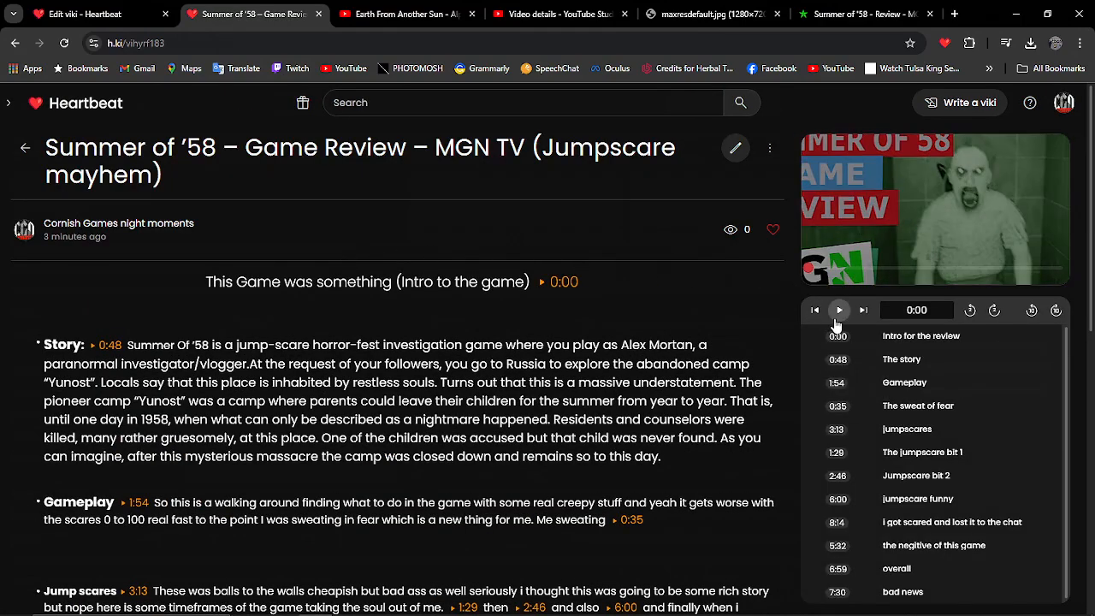
click(838, 310)
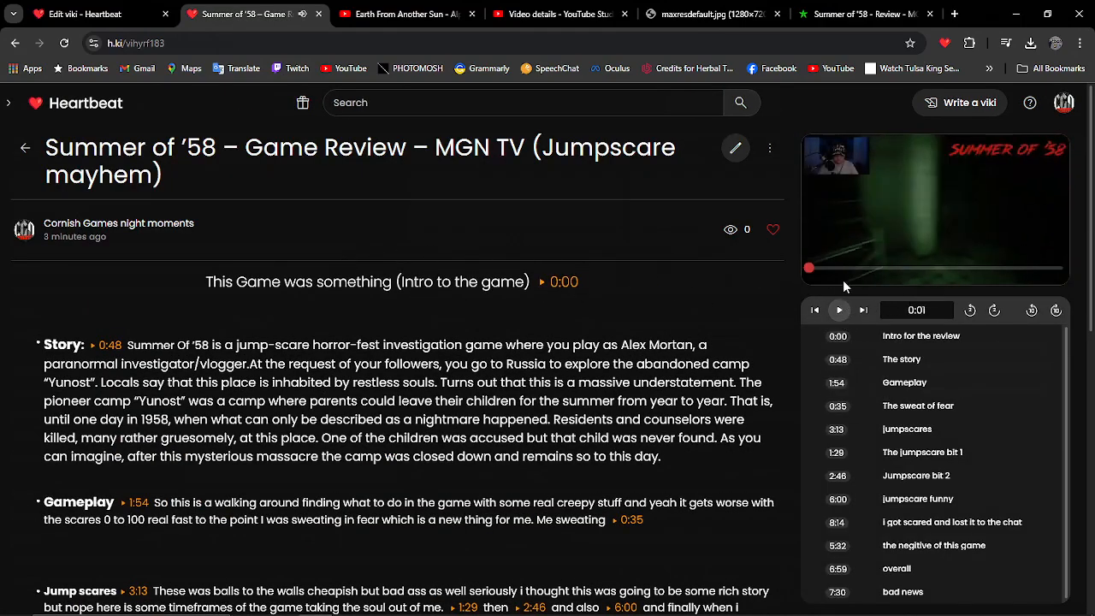
Step: Check the 0:00, 0:48, 1:54, 1:29, 2:46 and 6:00 timestamp links jump the video to matching moments
click(563, 280)
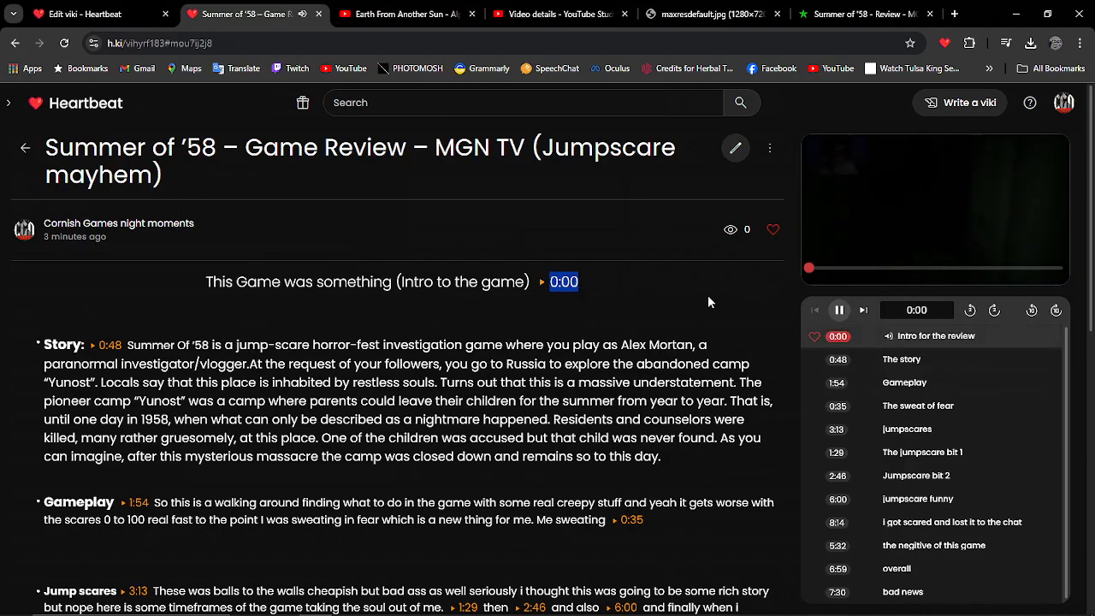
click(109, 345)
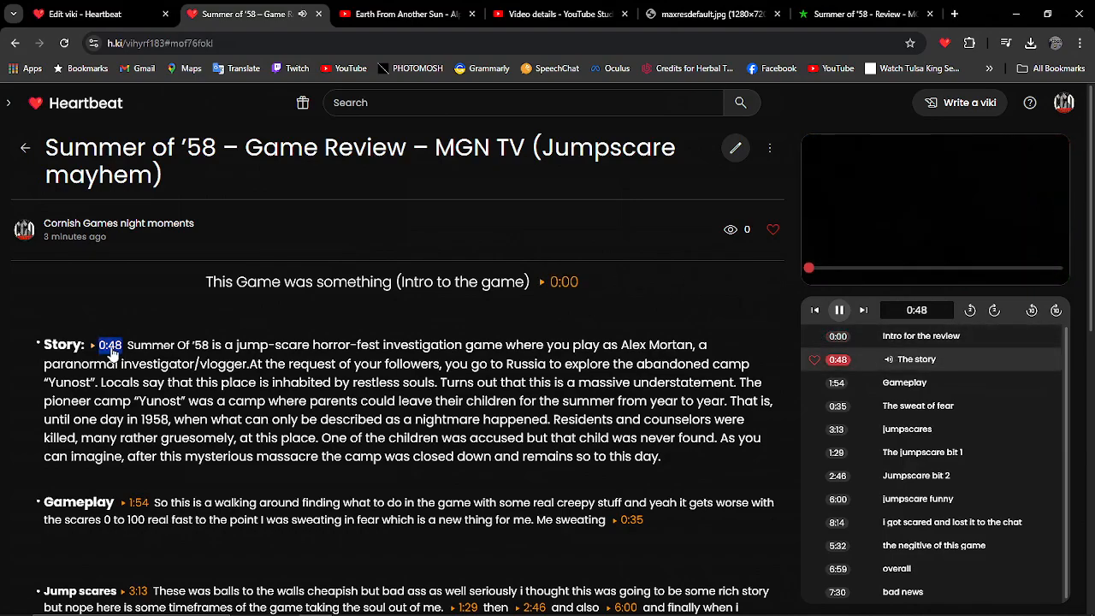
click(137, 504)
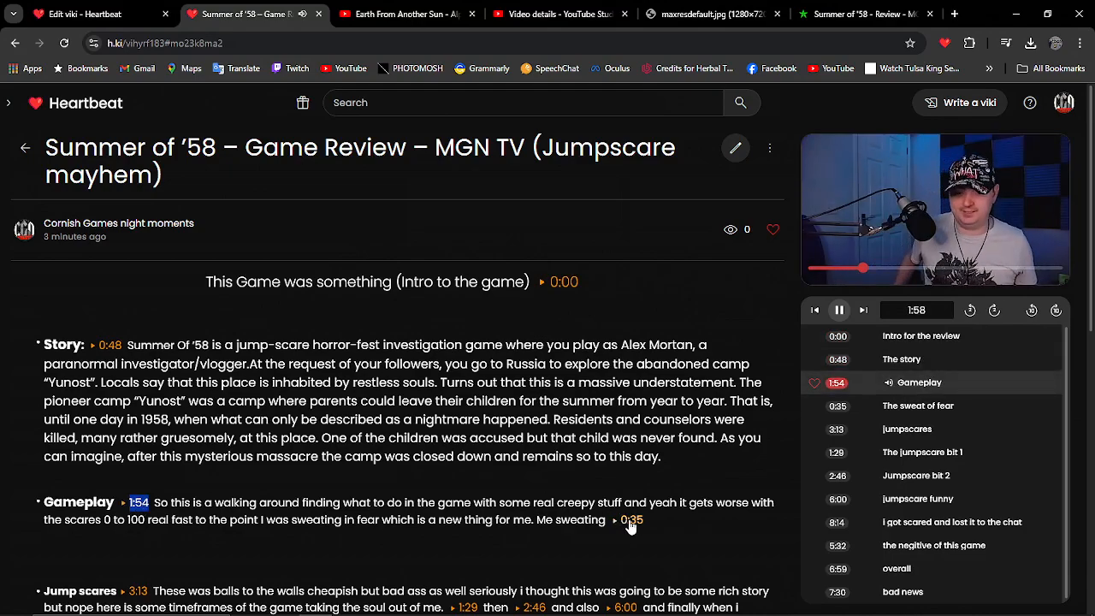
click(630, 521)
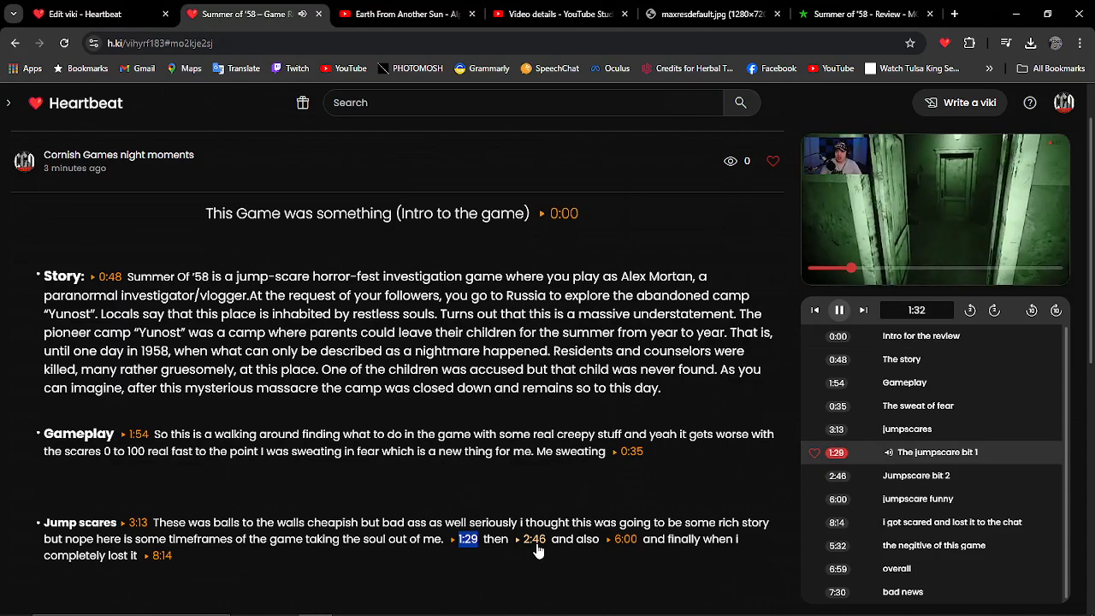
click(534, 537)
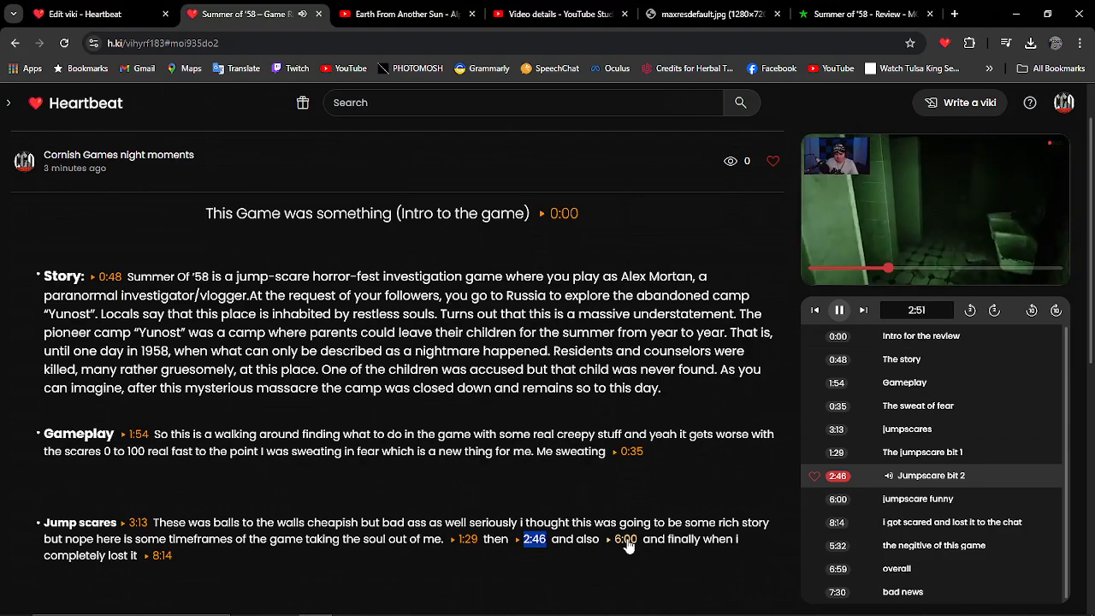
click(626, 539)
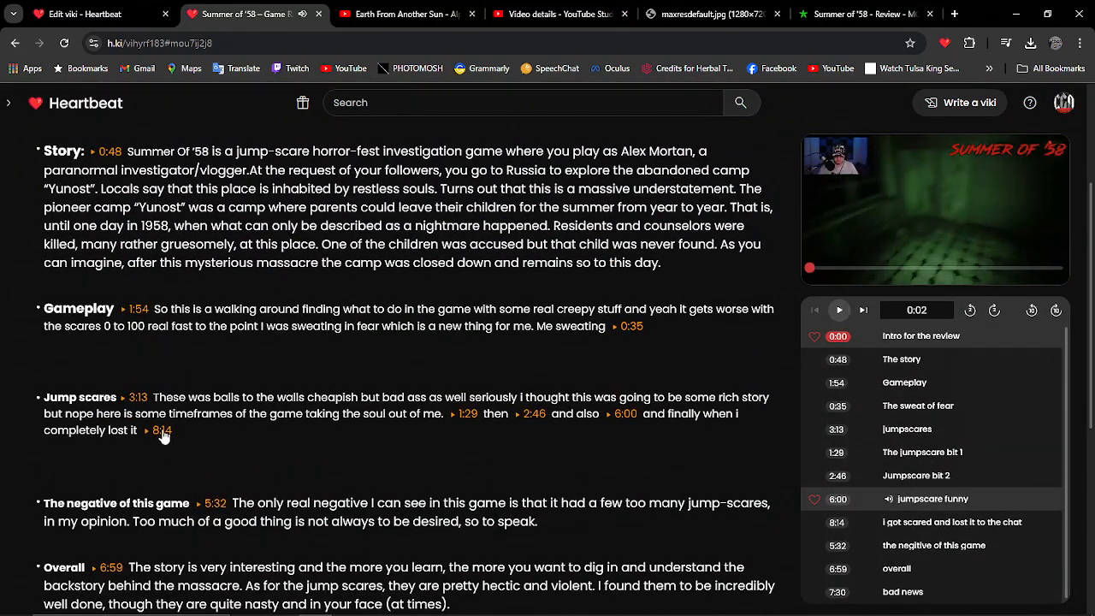
Step: Follow the closing Summer of '58 – Review link at the viki's bottom to confirm it plays the full video
scroll(down, 3)
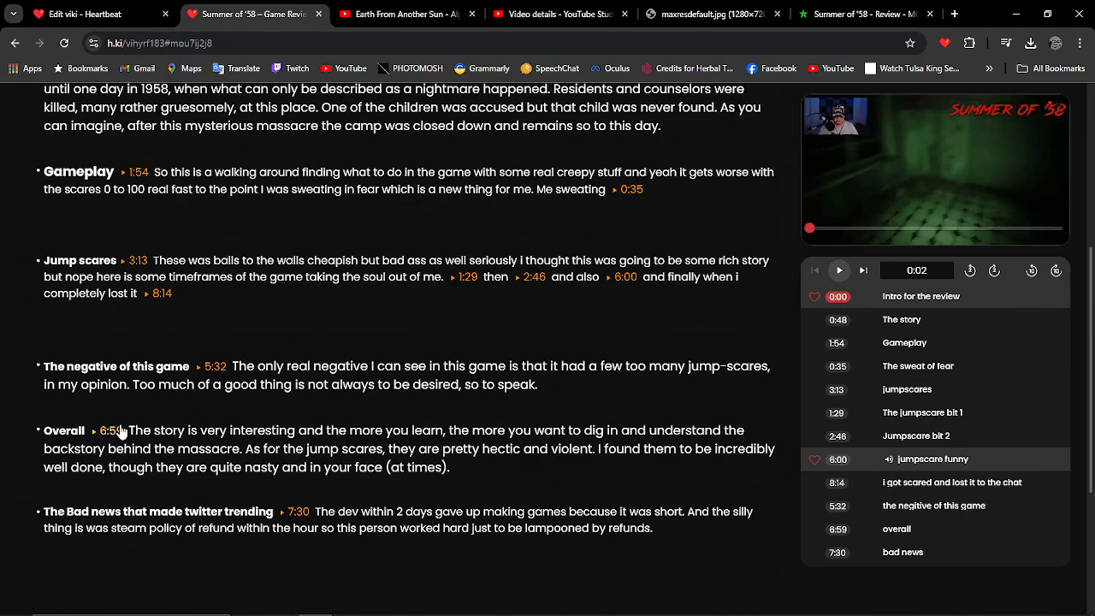
scroll(down, 3)
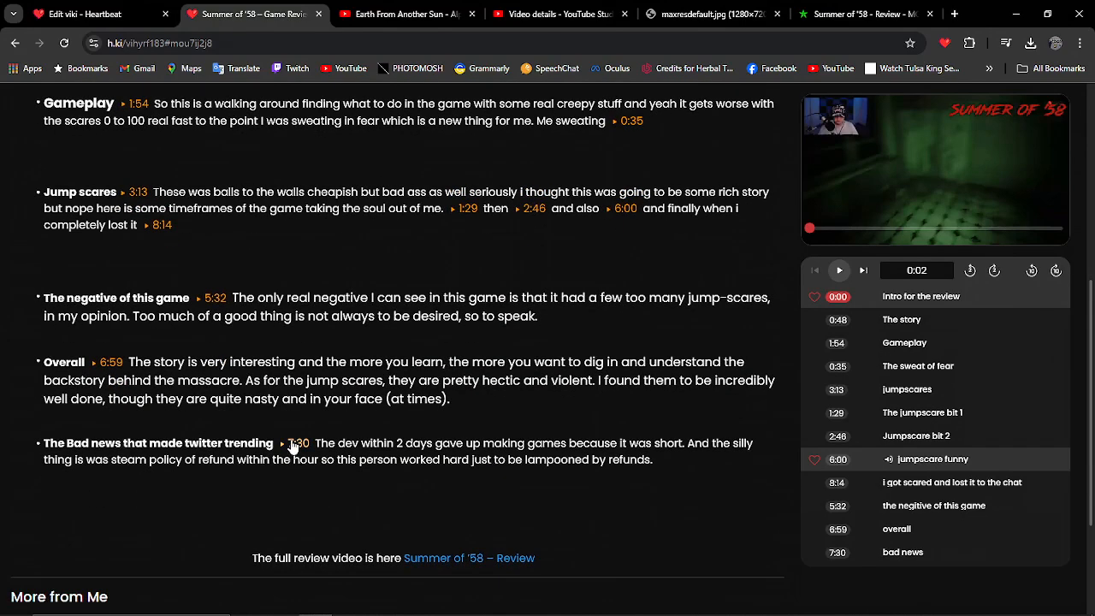
click(298, 443)
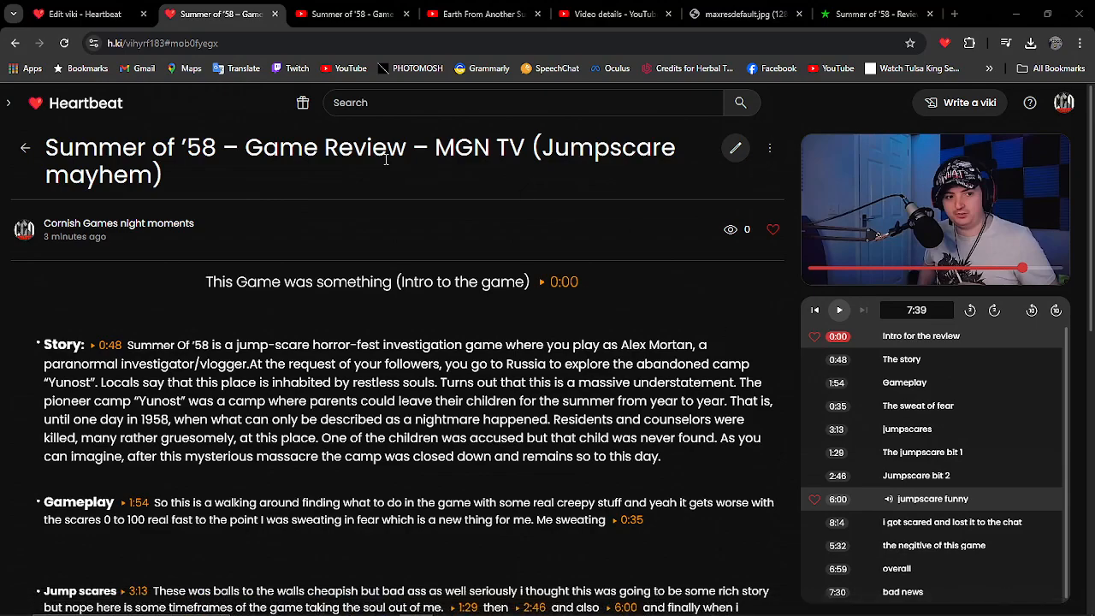
mouse_move(395, 178)
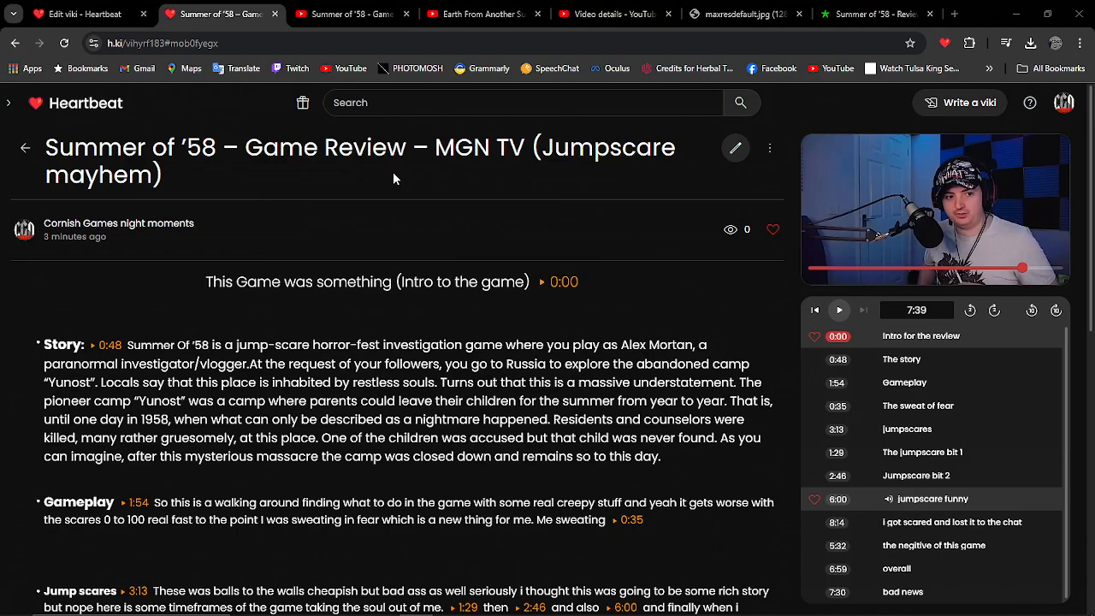